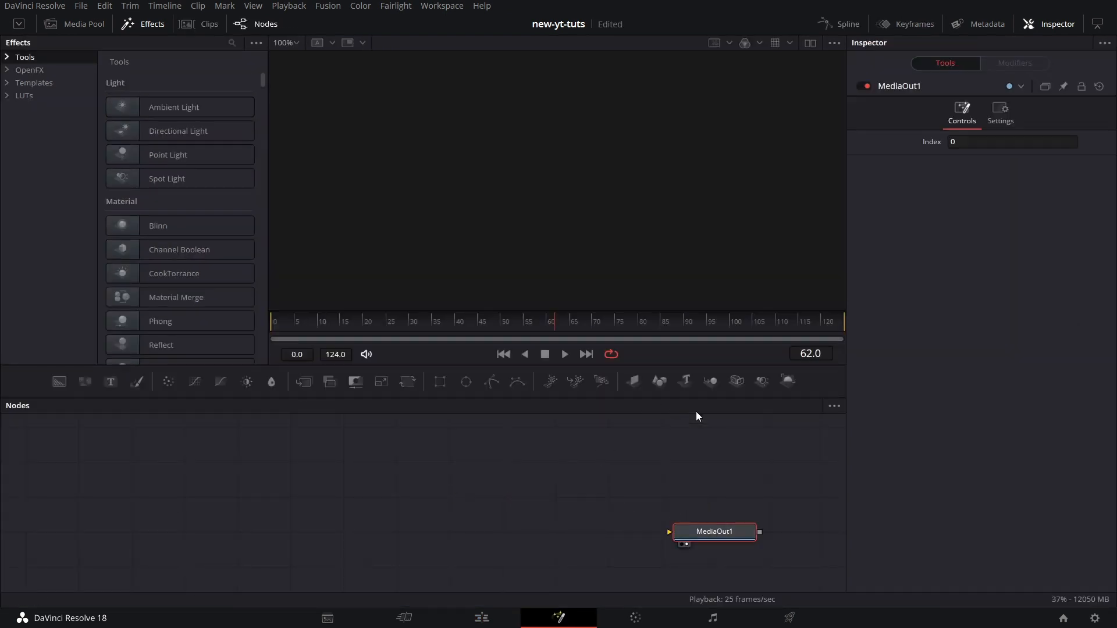
{"action": "mouse_move", "coordinate": [710, 381]}
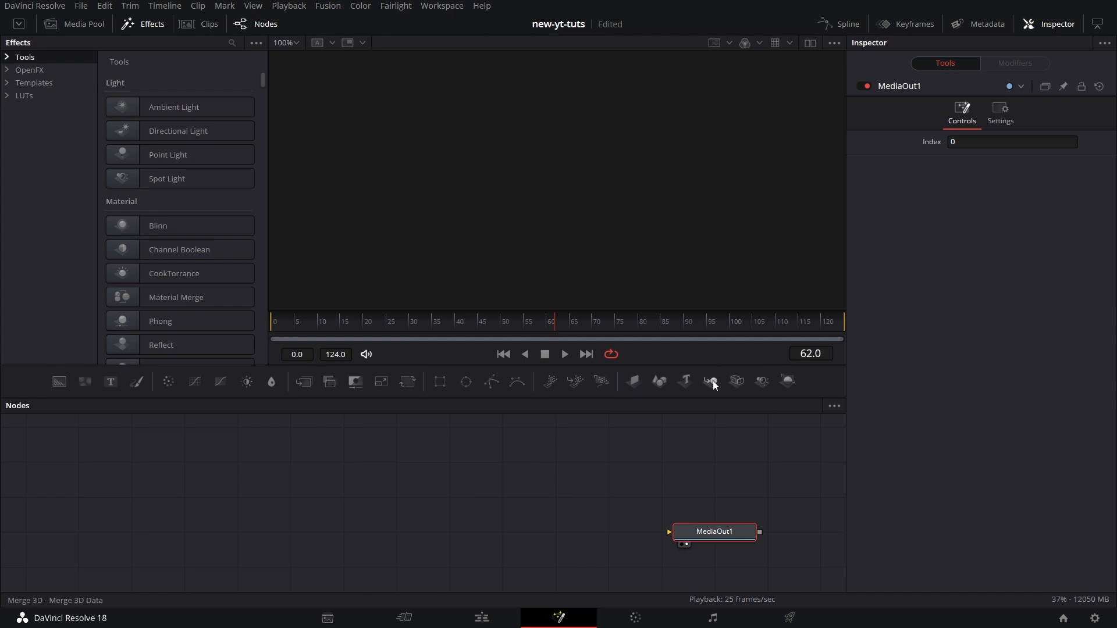
Add a Merge 3D node beside MediaOut1 from the Effects > Tools > 3D library.
{"action": "left_click", "coordinate": [710, 381]}
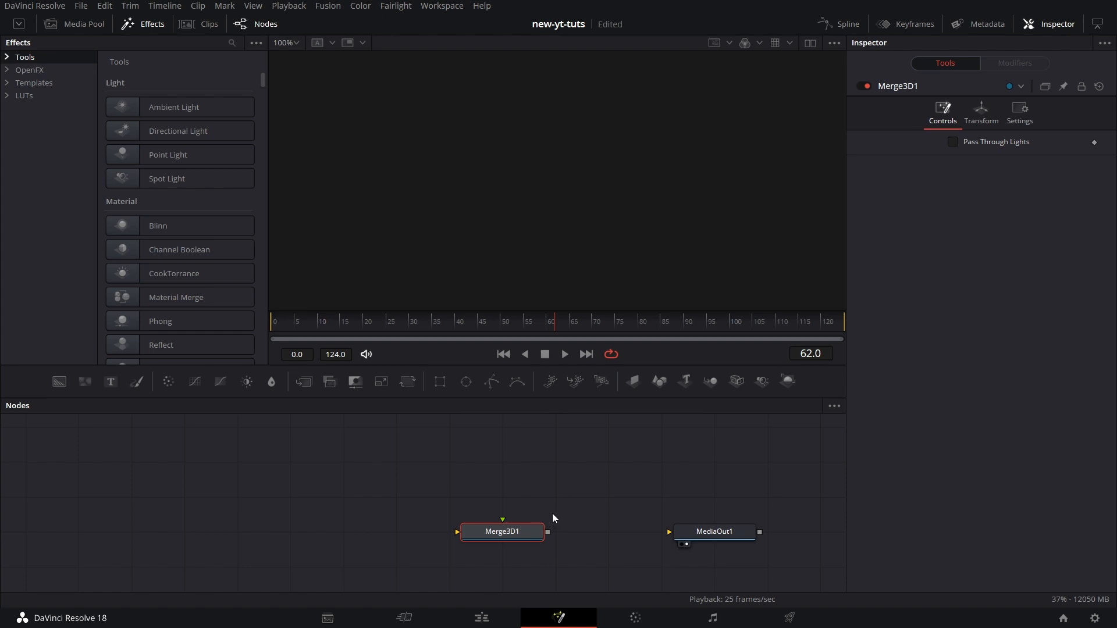
{"action": "mouse_move", "coordinate": [502, 531]}
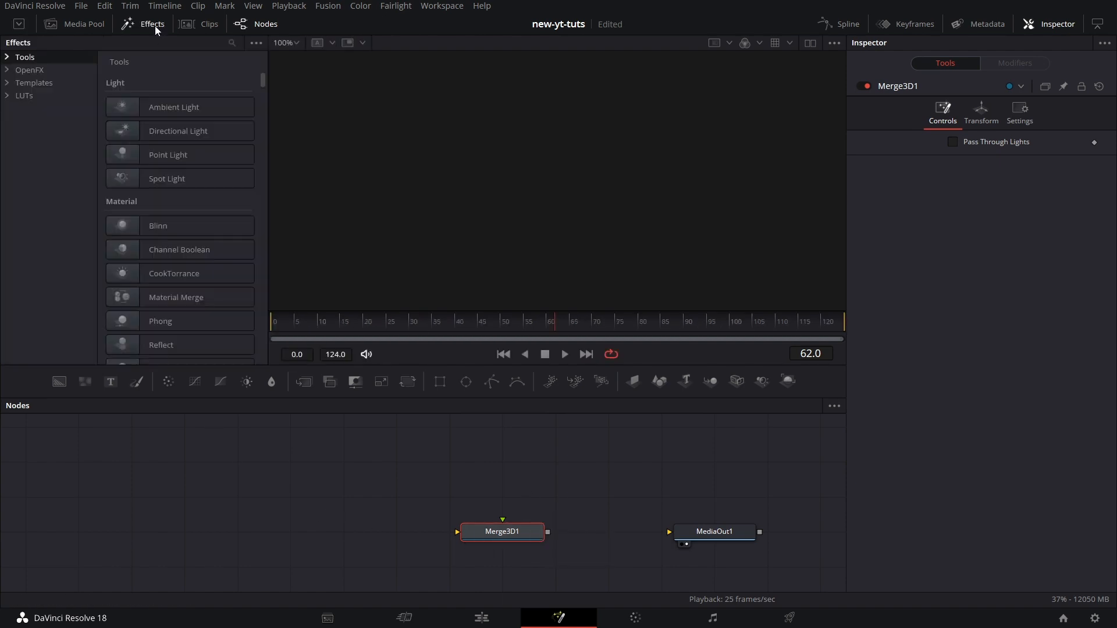
{"action": "left_click", "coordinate": [24, 57]}
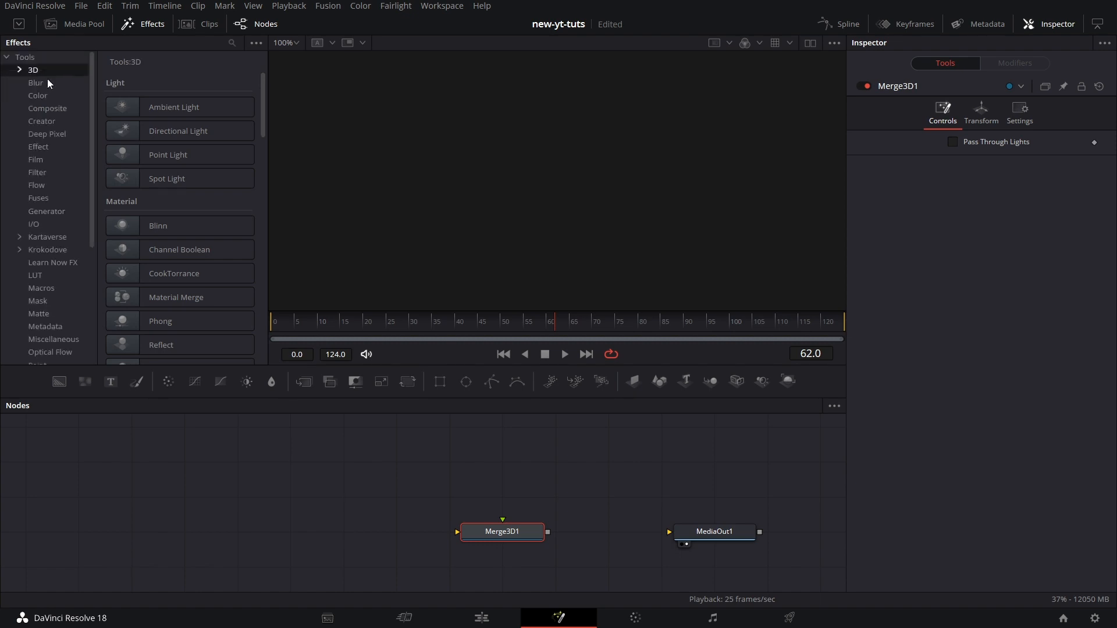
{"action": "scroll", "scroll_direction": "down", "scroll_amount": 3}
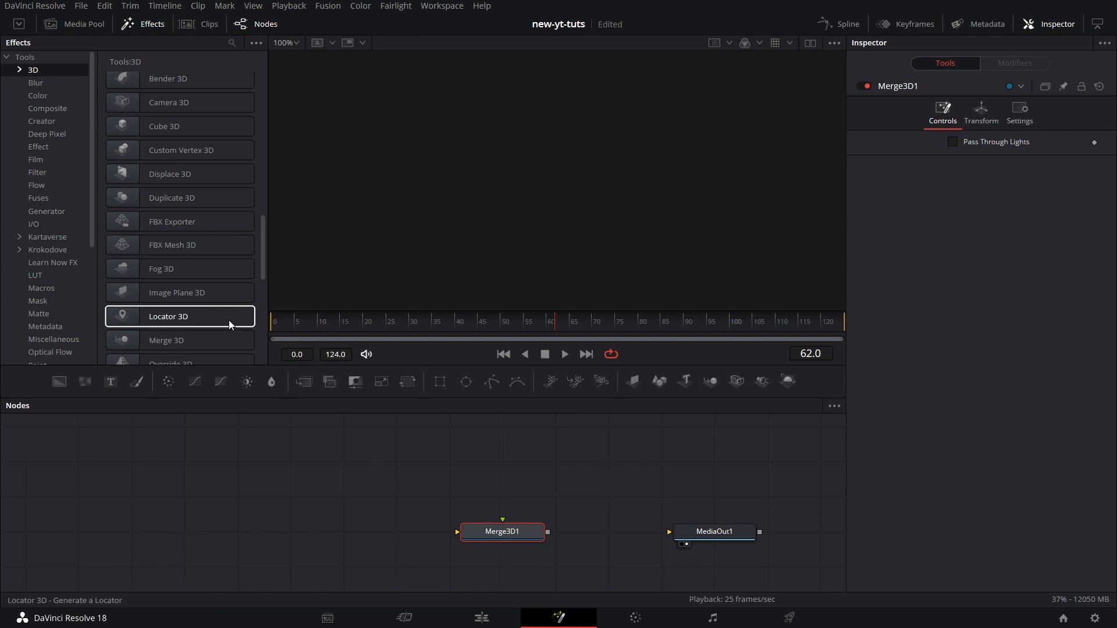
{"action": "left_click_drag", "start_coordinate": [166, 340], "coordinate": [396, 531]}
{"action": "type", "text": "MERG"}
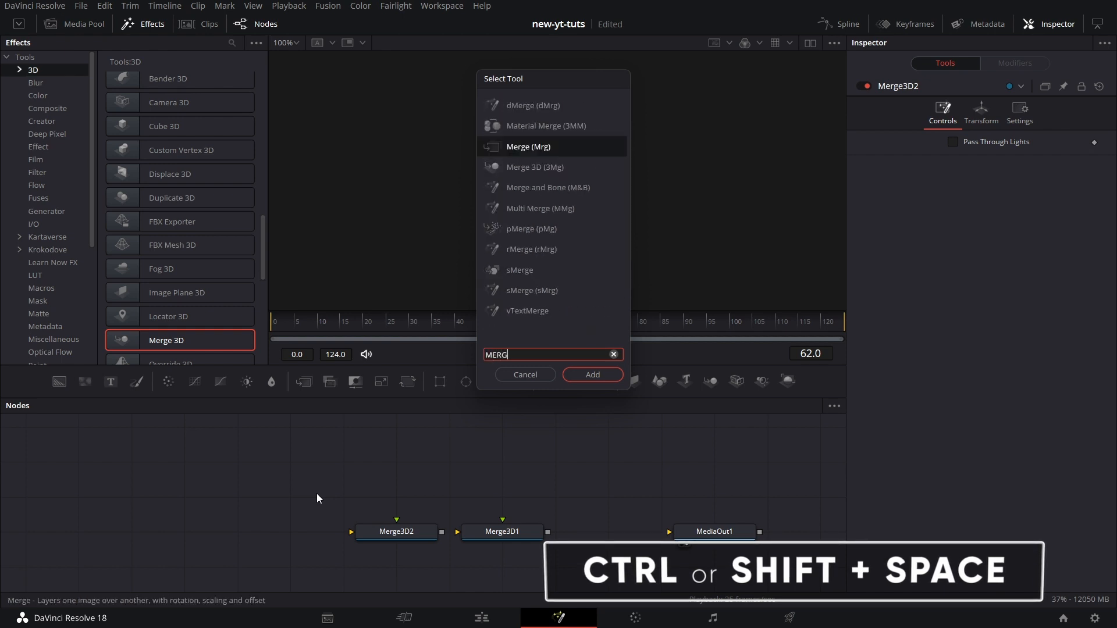
{"action": "type", "text": "Merge 3D"}
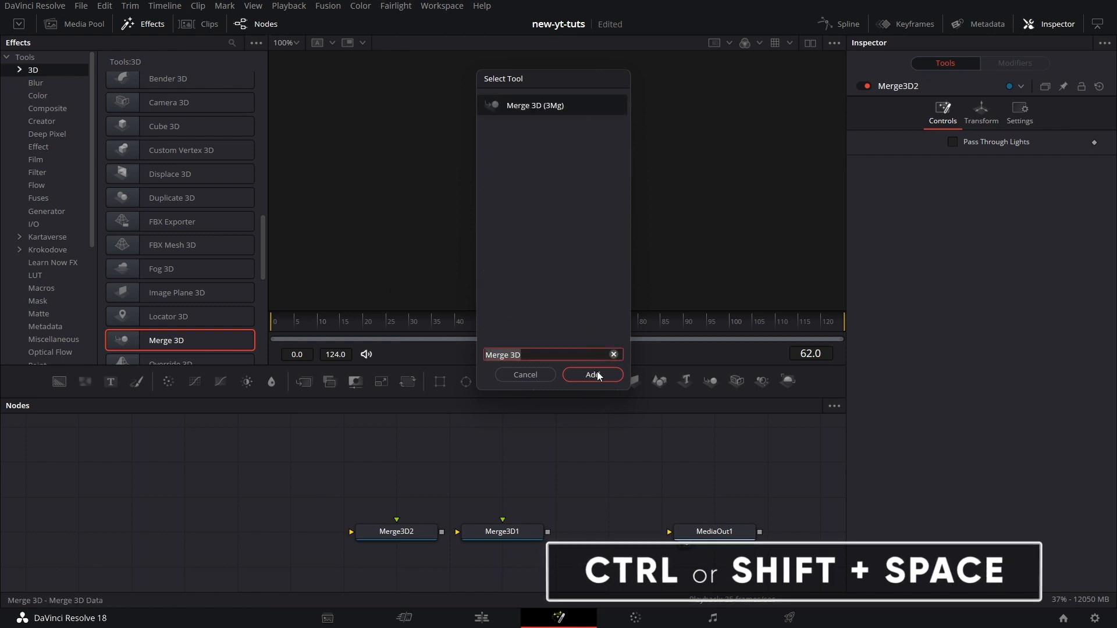
{"action": "left_click", "coordinate": [592, 375]}
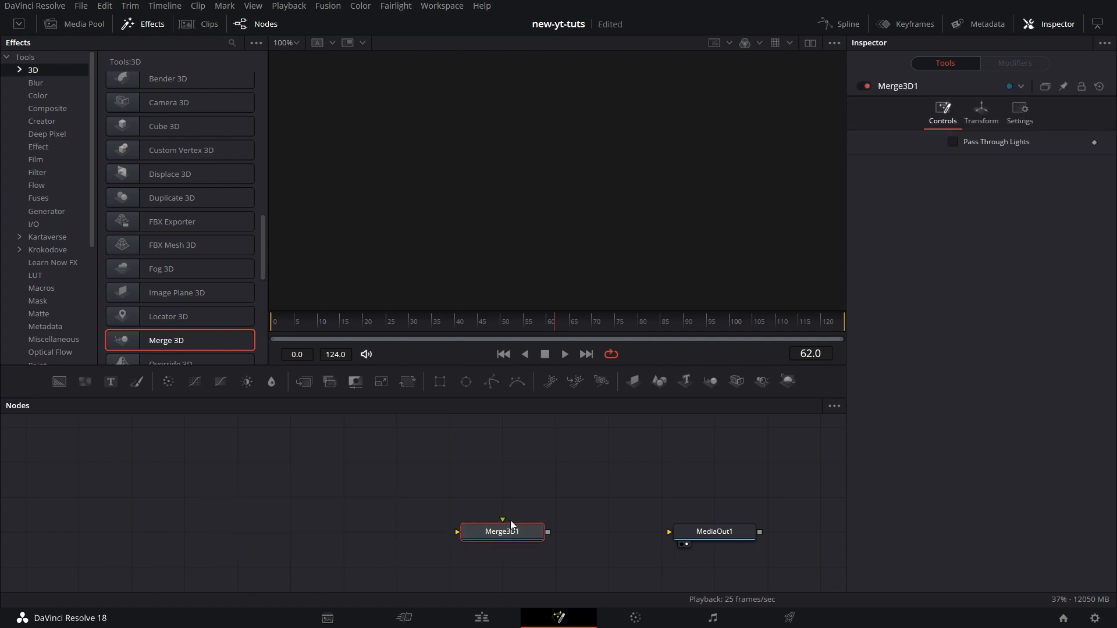
{"action": "mouse_move", "coordinate": [505, 506]}
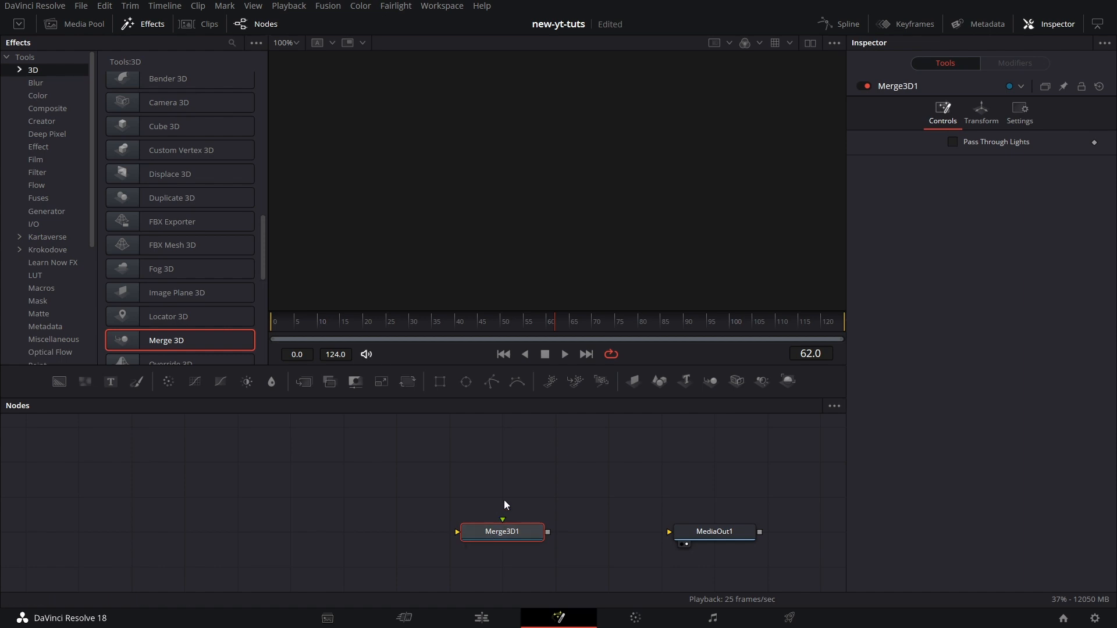
{"action": "mouse_move", "coordinate": [632, 381]}
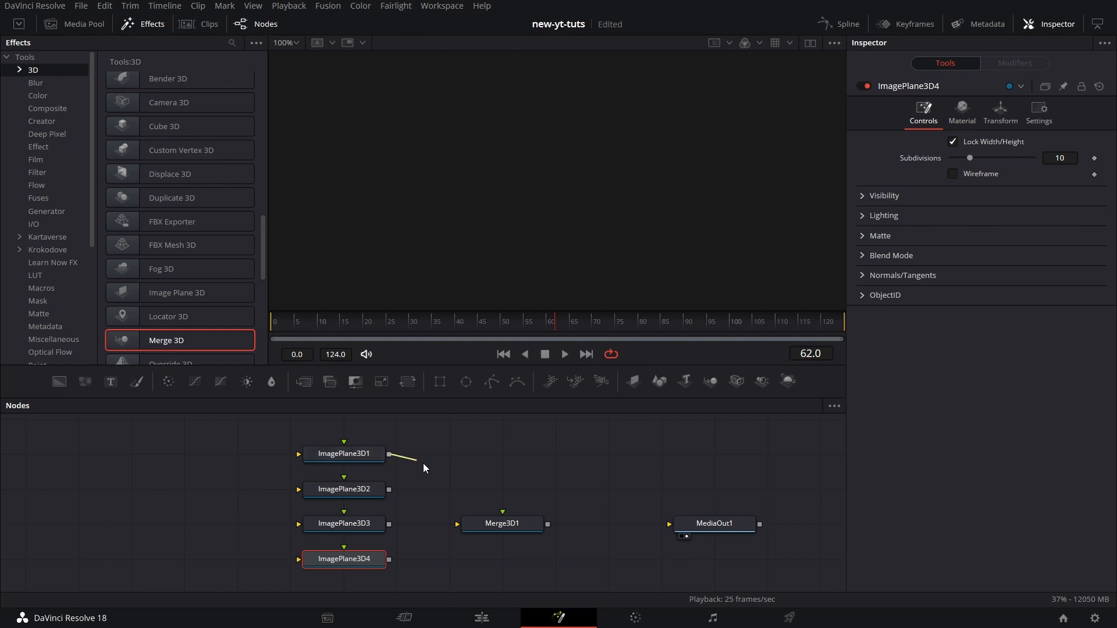
Wire ImagePlane3D1 through ImagePlane3D4 into the Merge3D1 inputs.
{"action": "left_click_drag", "start_coordinate": [390, 454], "coordinate": [492, 530]}
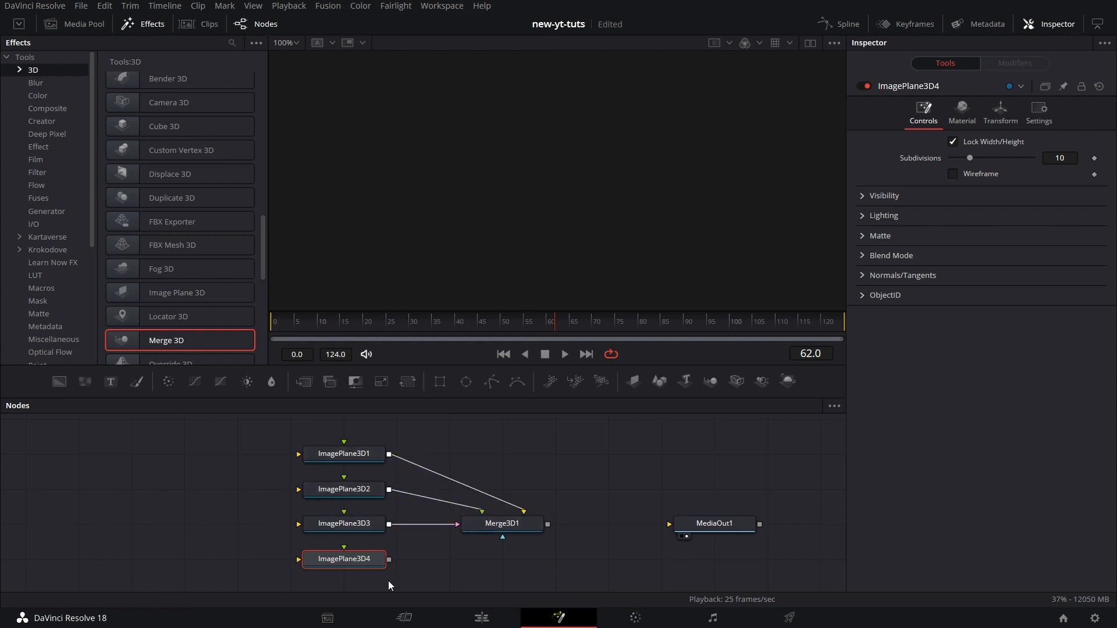
{"action": "left_click_drag", "start_coordinate": [389, 558], "coordinate": [483, 535]}
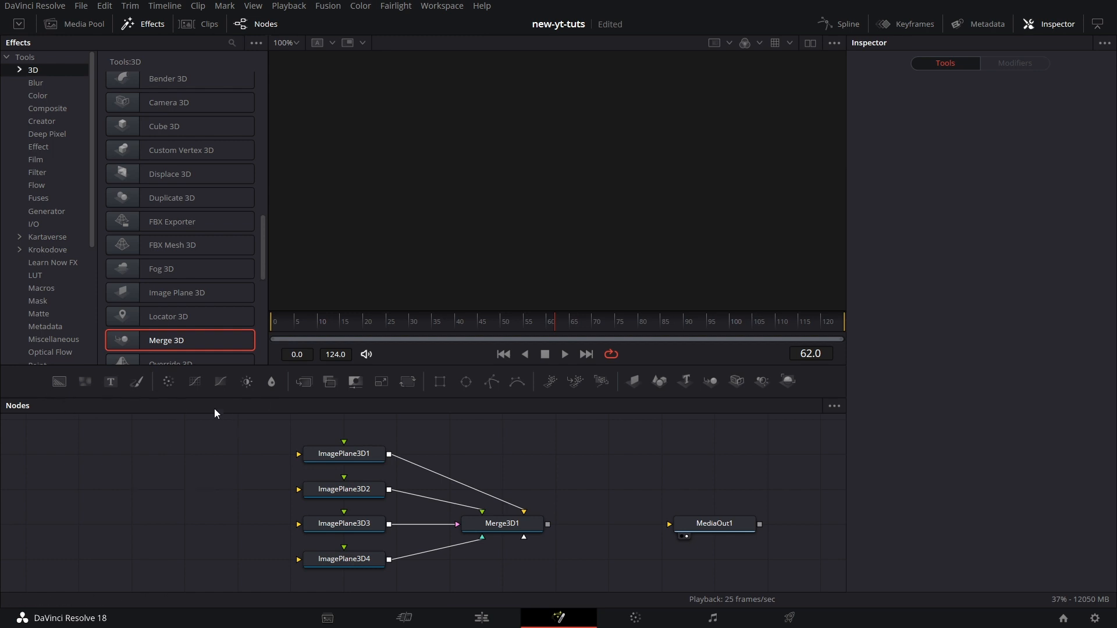
{"action": "left_click", "coordinate": [343, 558]}
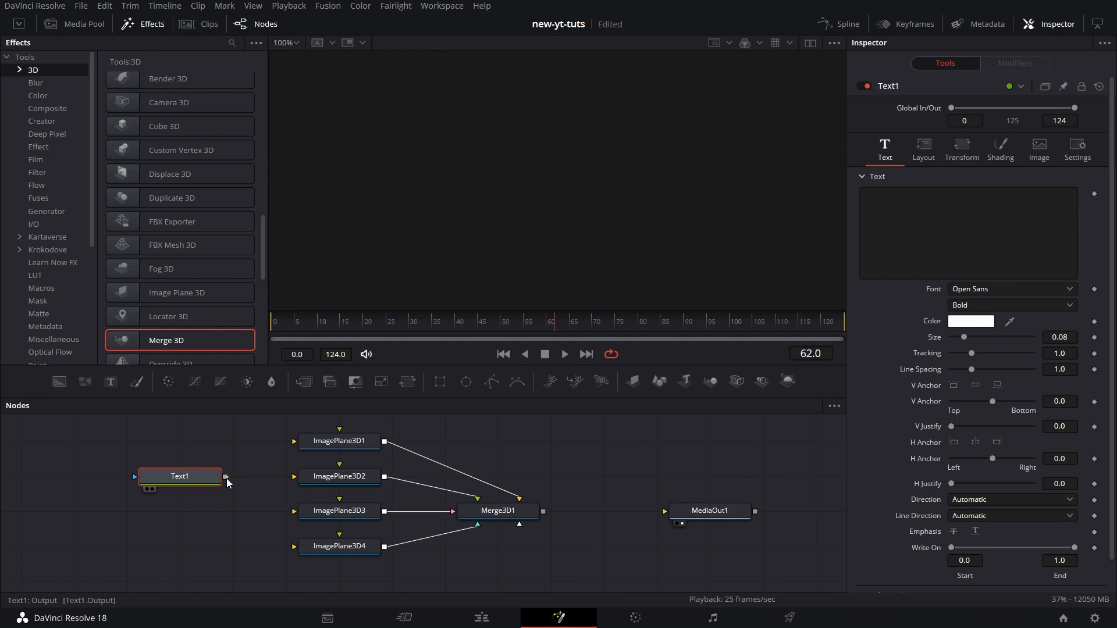
{"action": "left_click_drag", "start_coordinate": [223, 476], "coordinate": [292, 442]}
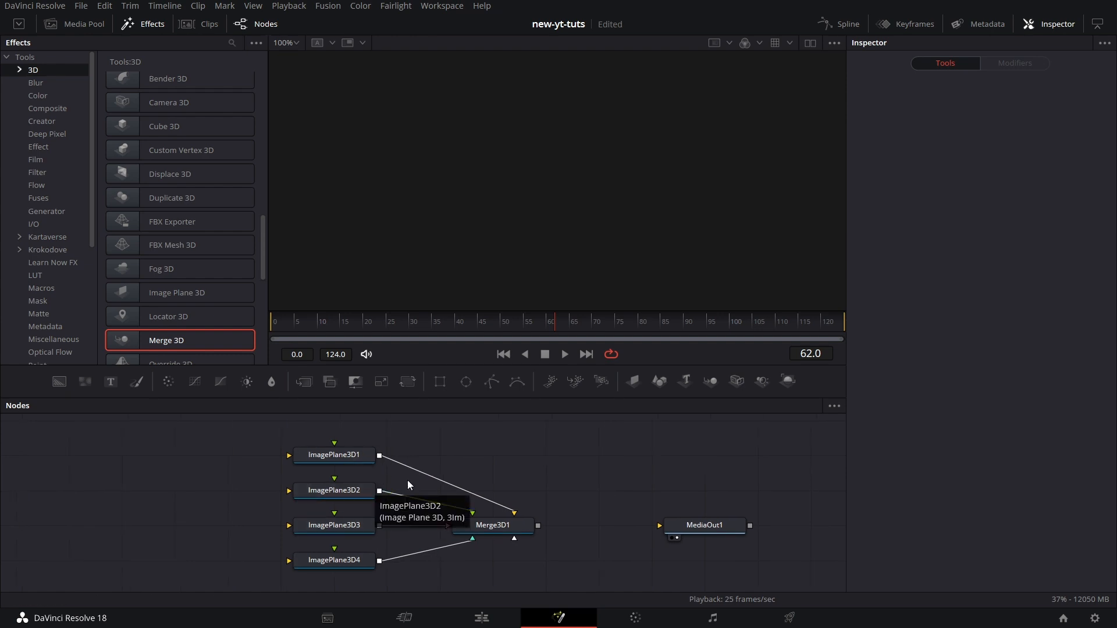
View Merge3D1 and move the first image plane up above the others.
{"action": "left_click", "coordinate": [492, 525]}
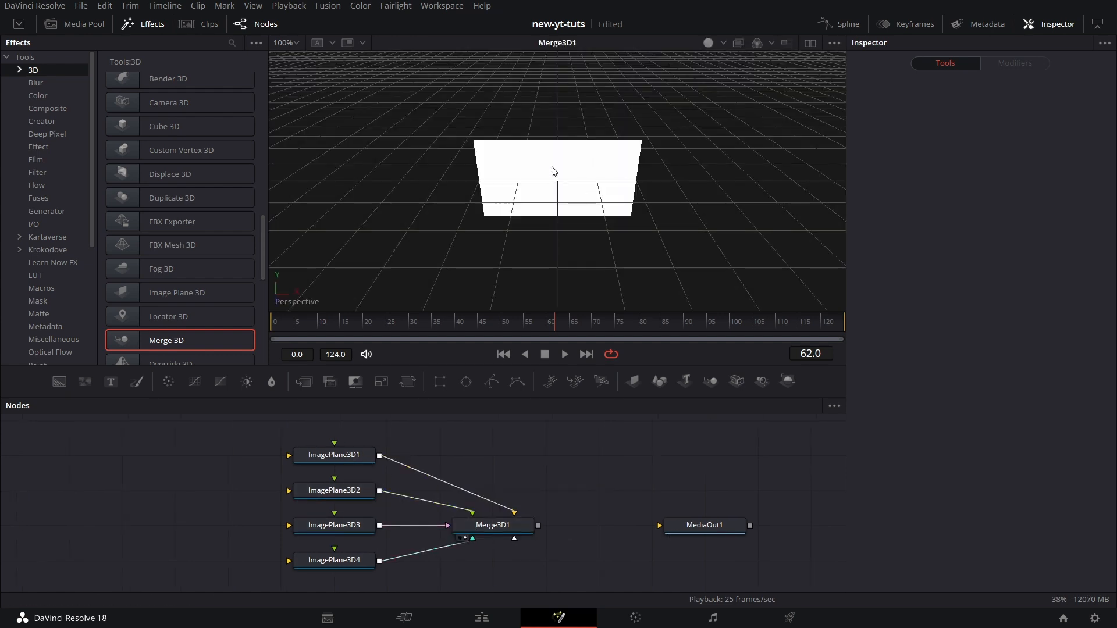
{"action": "left_click", "coordinate": [333, 454]}
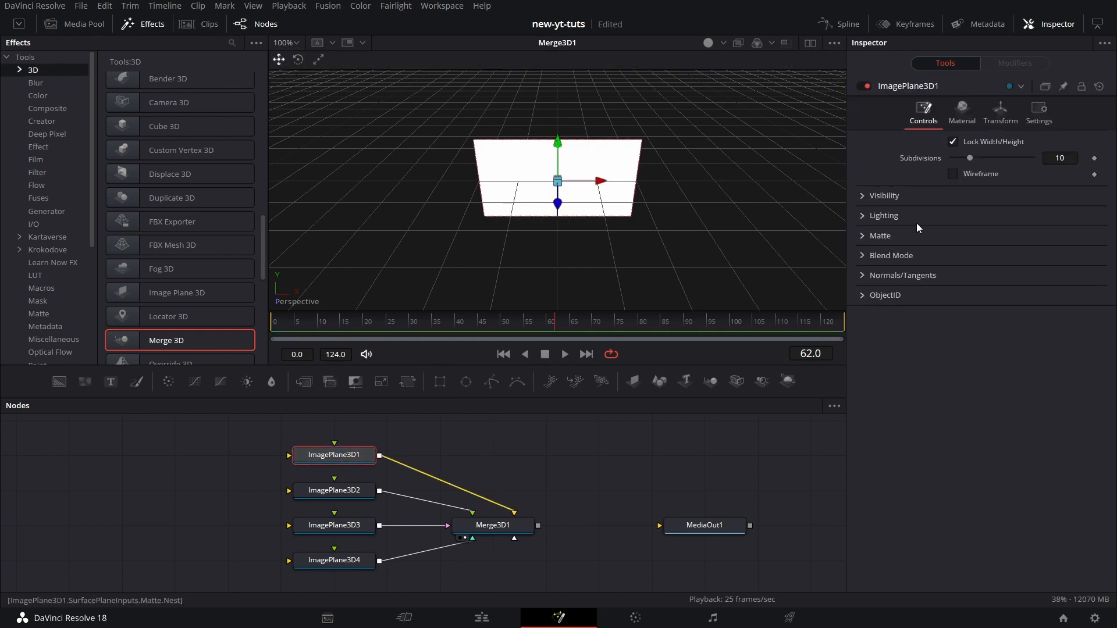
{"action": "left_click", "coordinate": [1000, 111]}
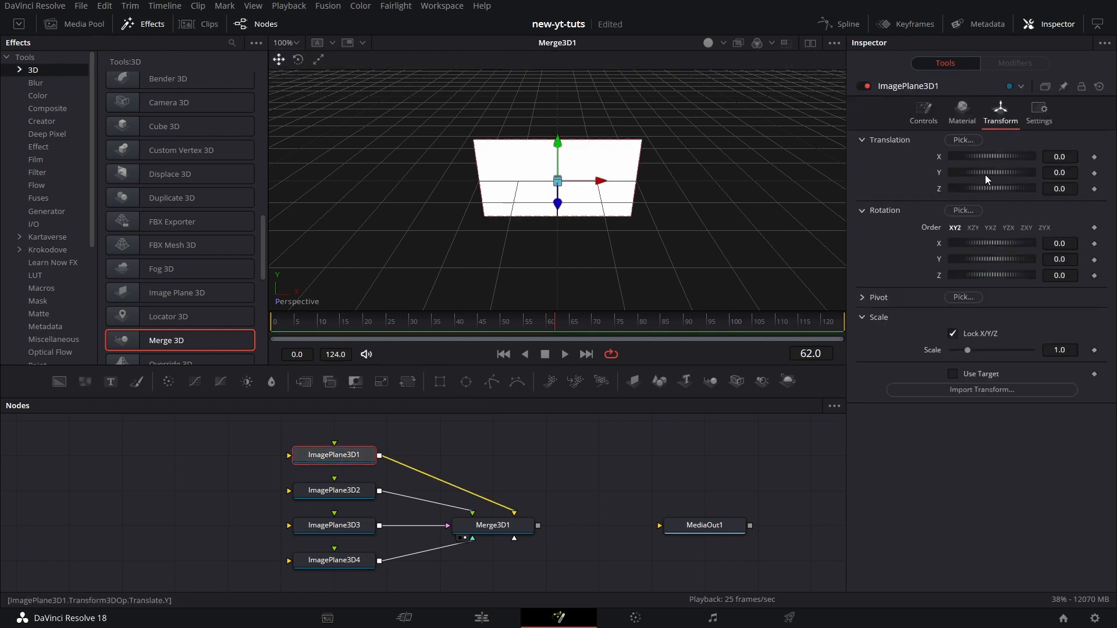
{"action": "left_click_drag", "start_coordinate": [968, 173], "coordinate": [994, 172]}
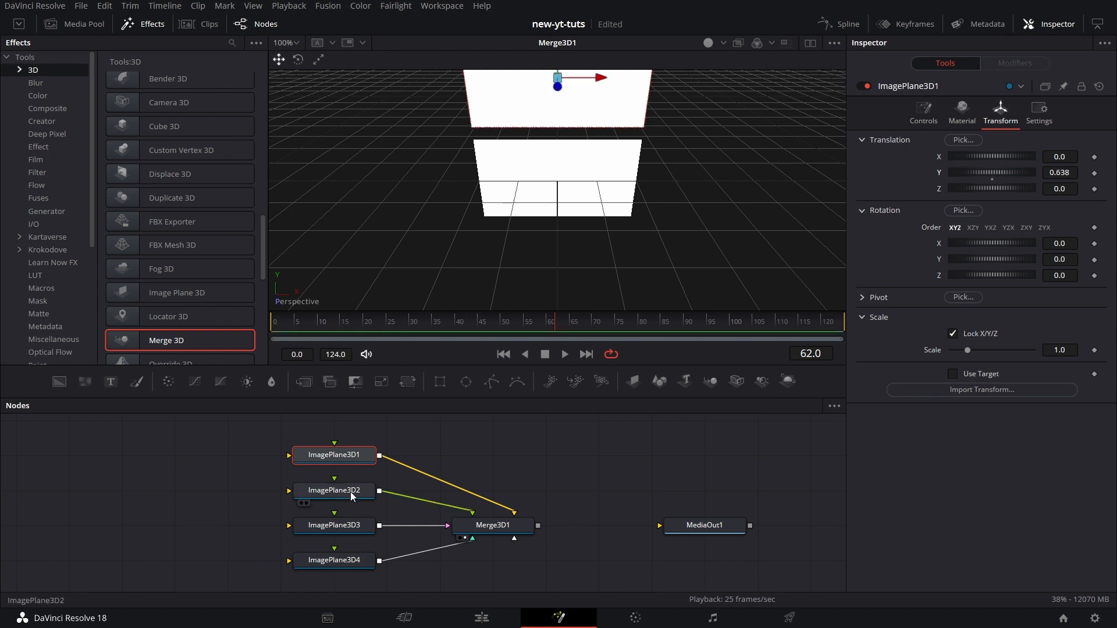
Adjust Translation X/Y of the second, third and fifth image planes.
{"action": "left_click", "coordinate": [333, 490]}
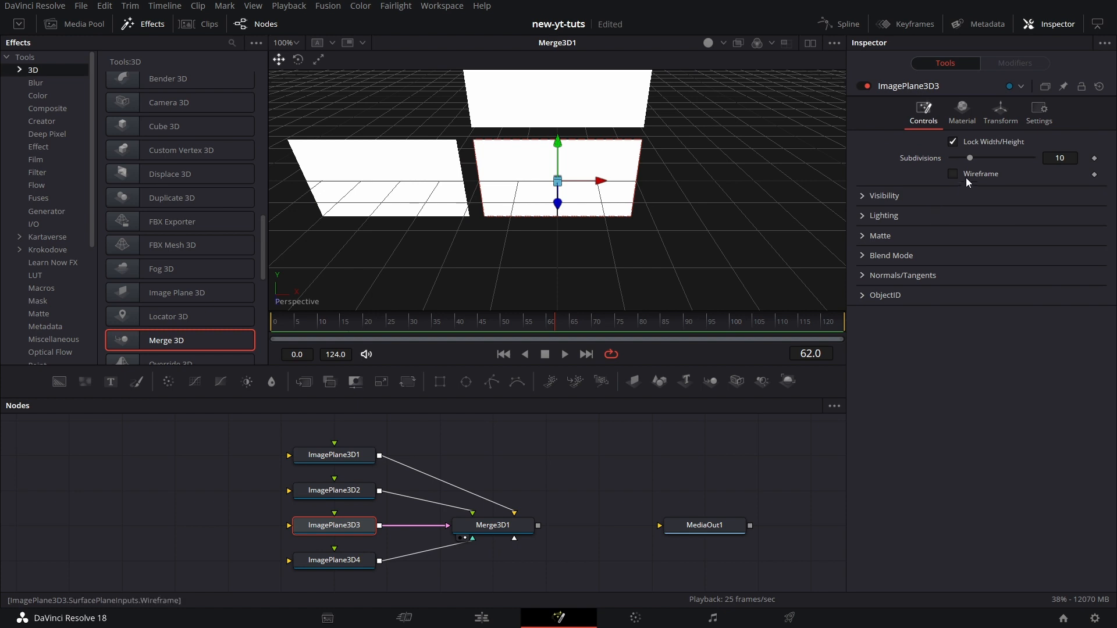
{"action": "left_click", "coordinate": [999, 111]}
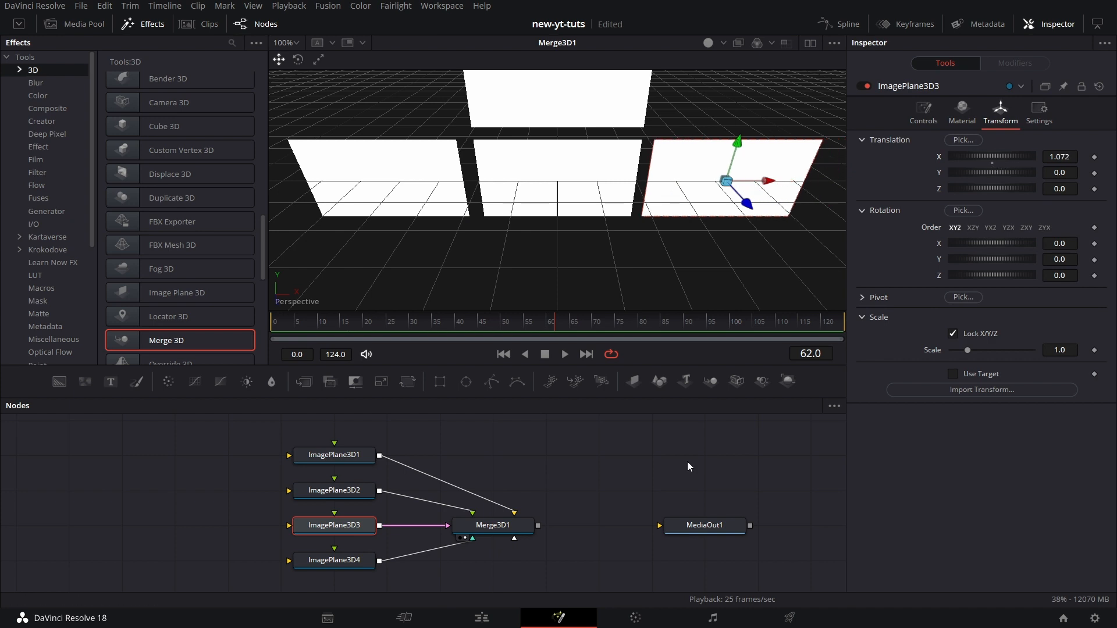
{"action": "mouse_move", "coordinate": [629, 381]}
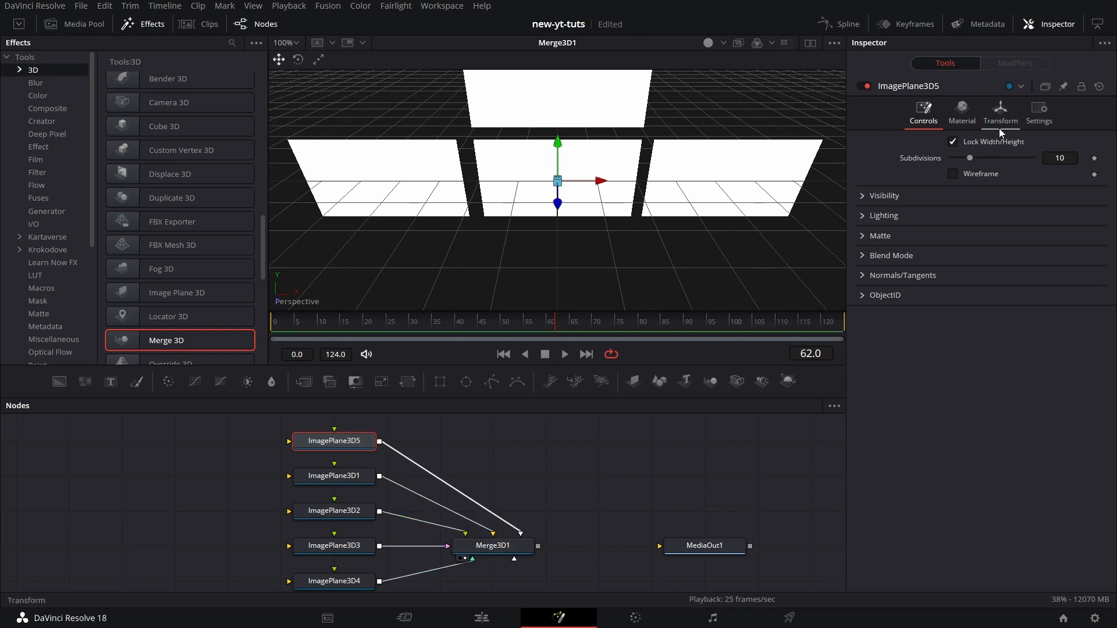
{"action": "left_click", "coordinate": [999, 111]}
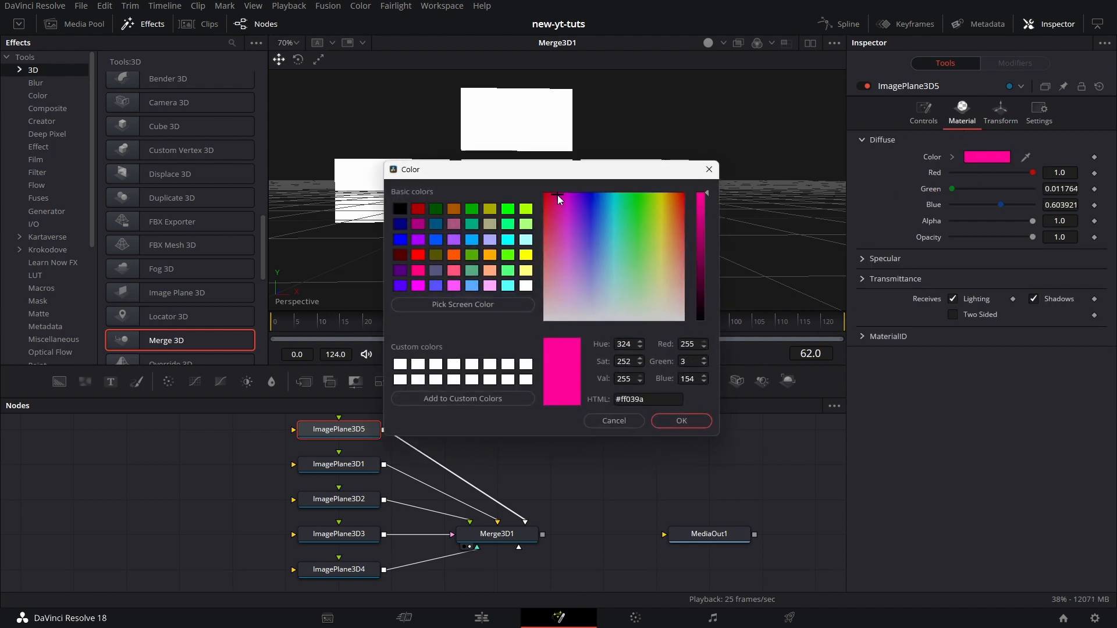
Confirm the fifth plane's colour, then make the top plane pink and the left plane blue.
{"action": "left_click", "coordinate": [679, 420]}
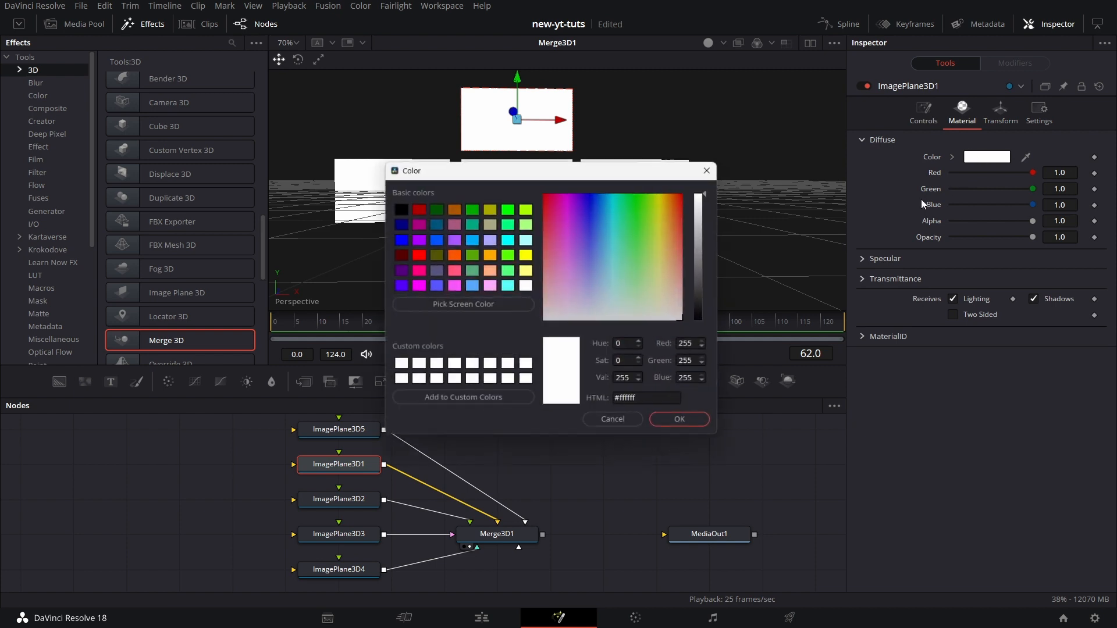
{"action": "left_click", "coordinate": [627, 206]}
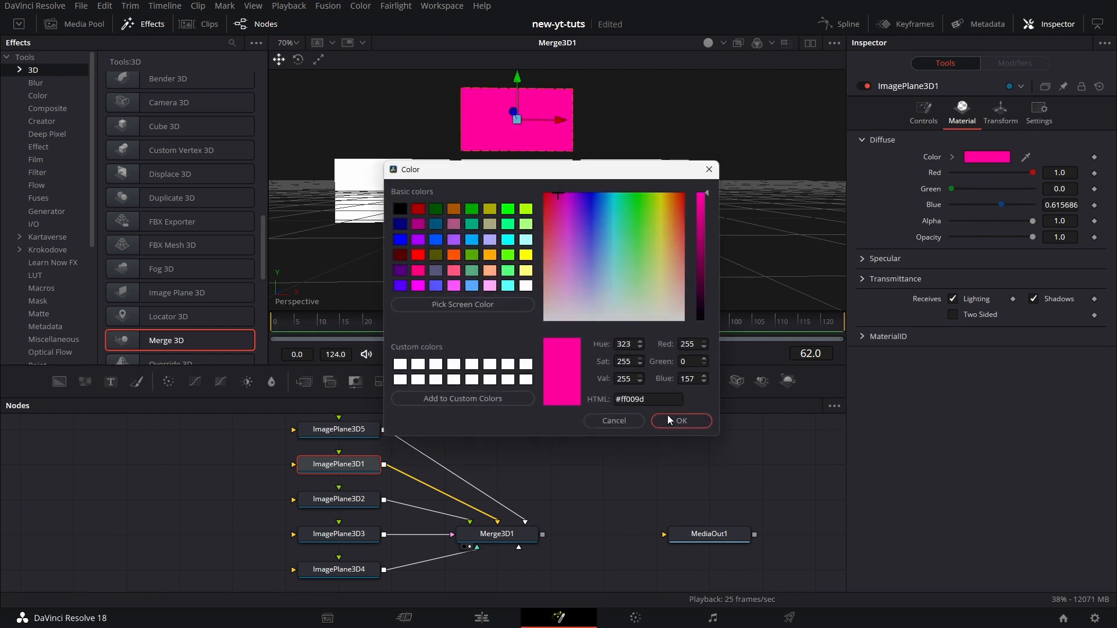
{"action": "left_click", "coordinate": [679, 420]}
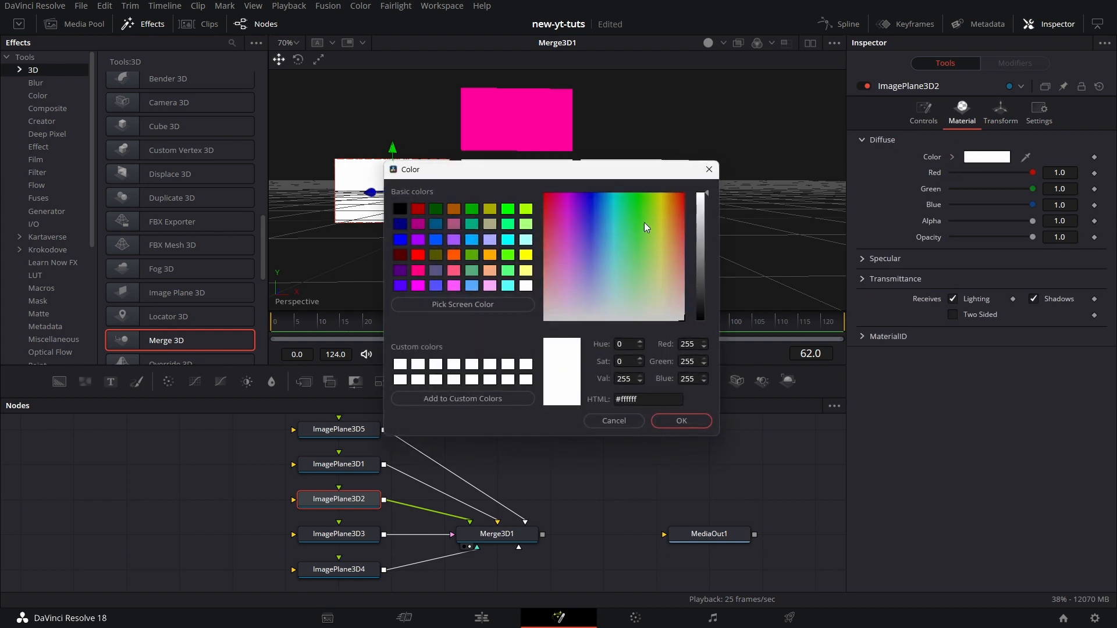
{"action": "left_click", "coordinate": [679, 420]}
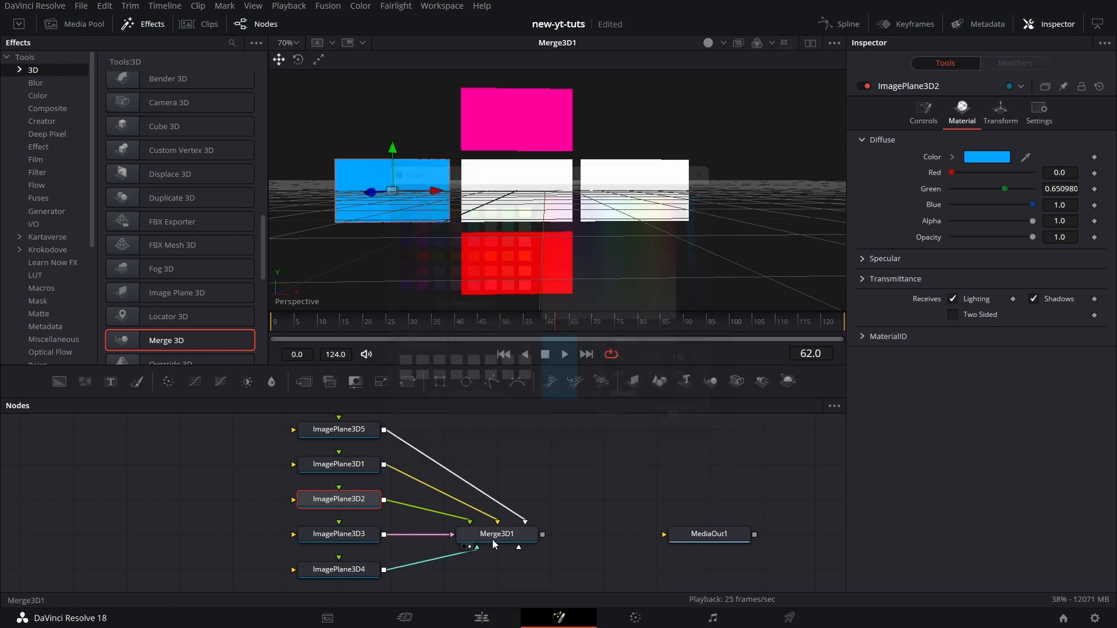
Colour the right plane orange and the centre plane green.
{"action": "left_click", "coordinate": [339, 534]}
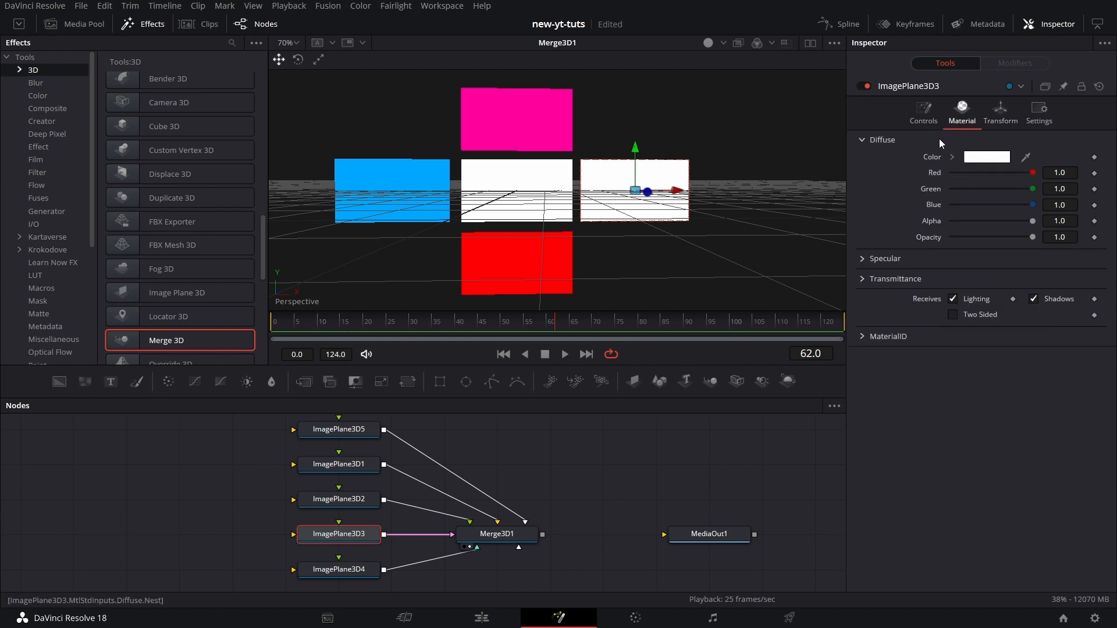
{"action": "left_click", "coordinate": [986, 156]}
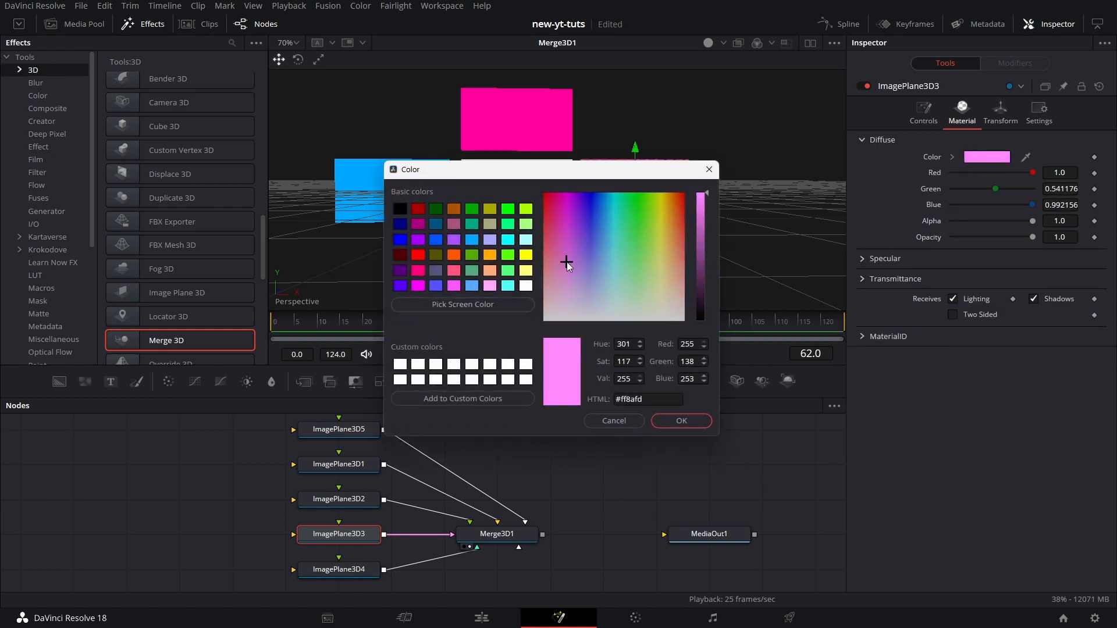
{"action": "left_click", "coordinate": [673, 197]}
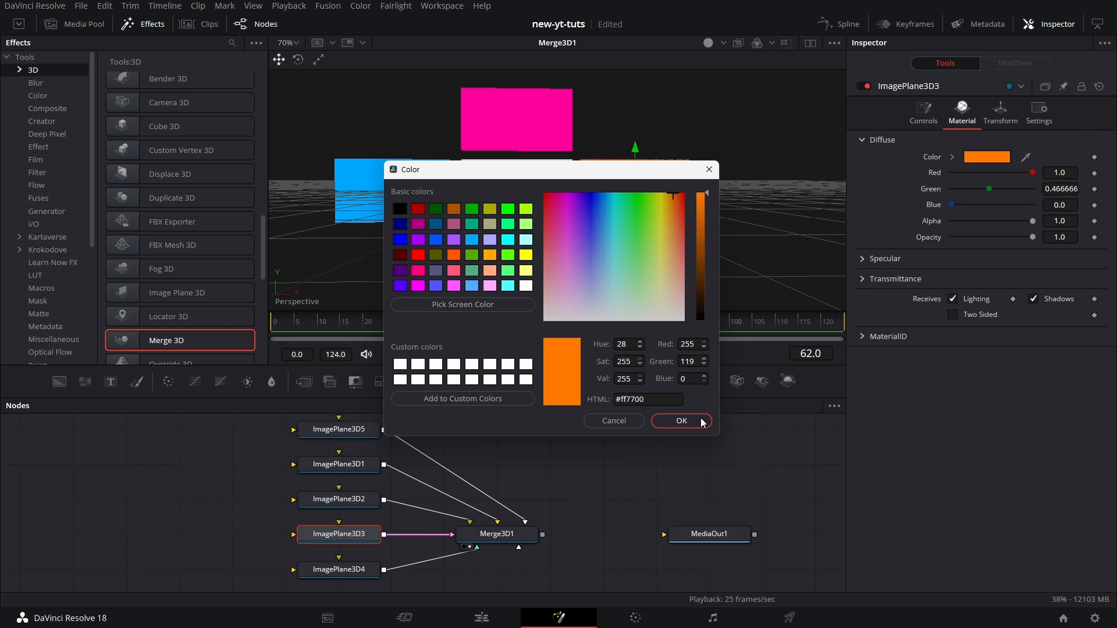
{"action": "left_click", "coordinate": [679, 420]}
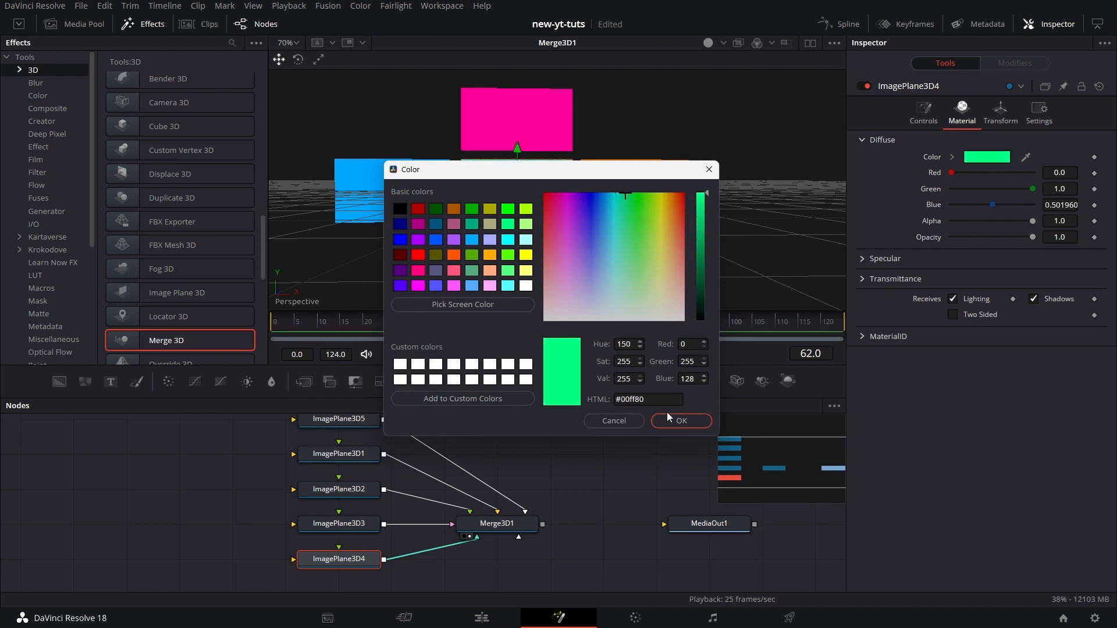
{"action": "left_click", "coordinate": [679, 420]}
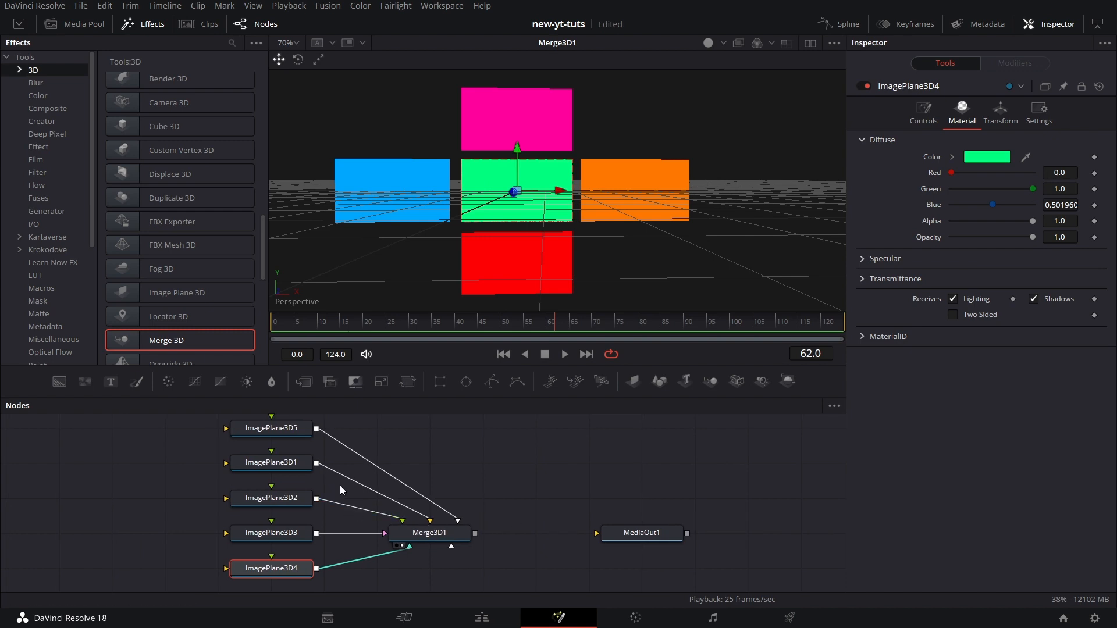
{"action": "left_click", "coordinate": [428, 533]}
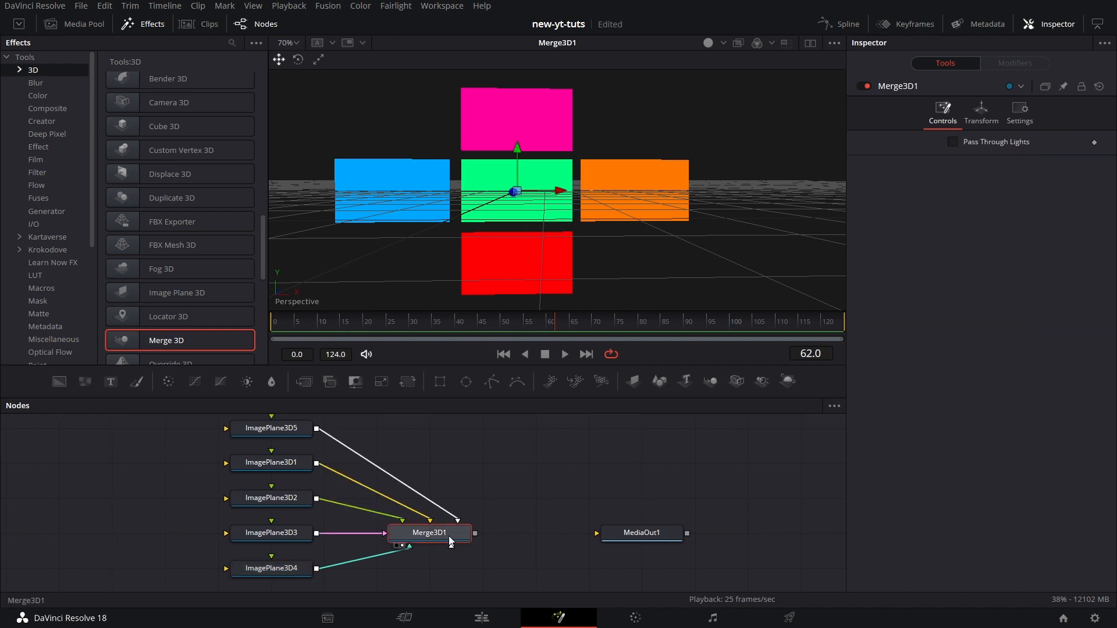
{"action": "mouse_move", "coordinate": [520, 525]}
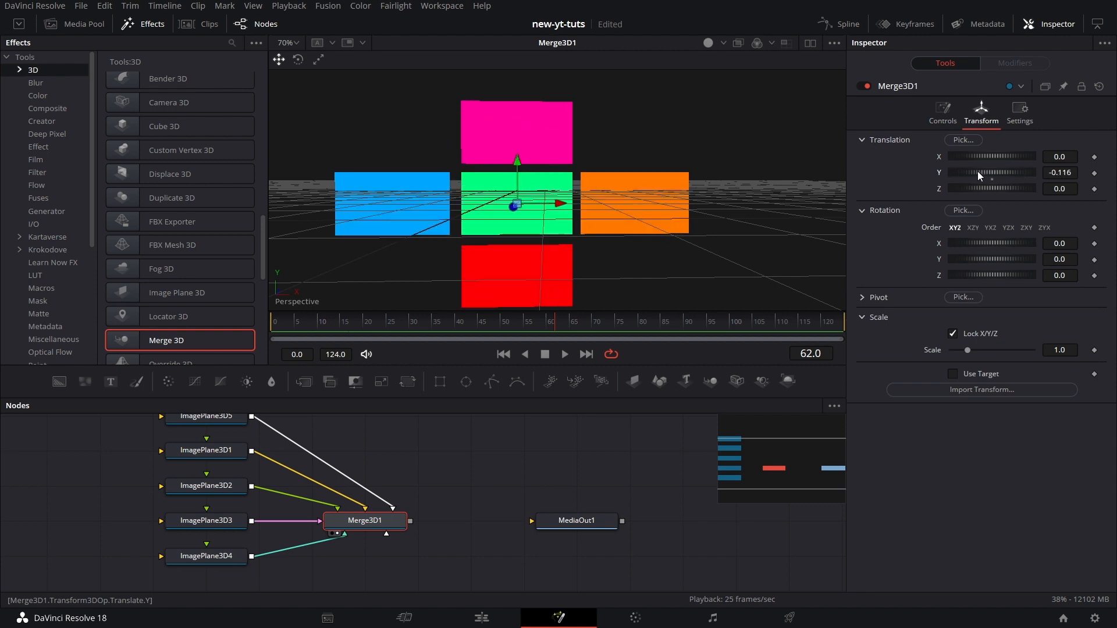
Adjust Translation Y/Z of the red, magenta, blue and orange planes.
{"action": "left_click_drag", "start_coordinate": [969, 243], "coordinate": [984, 244]}
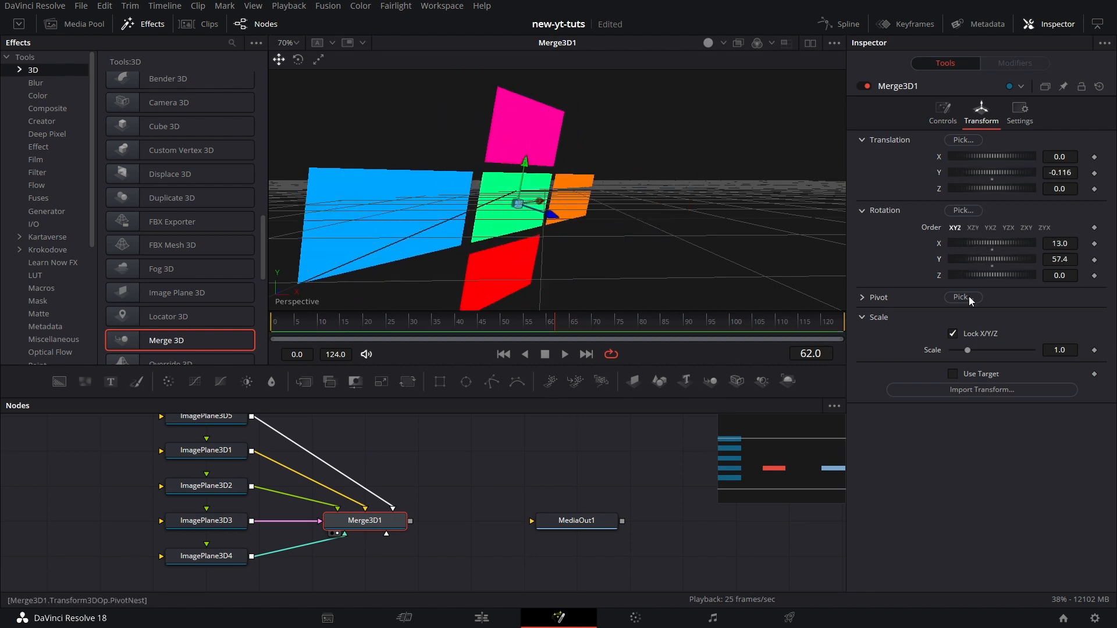
{"action": "left_click", "coordinate": [205, 418]}
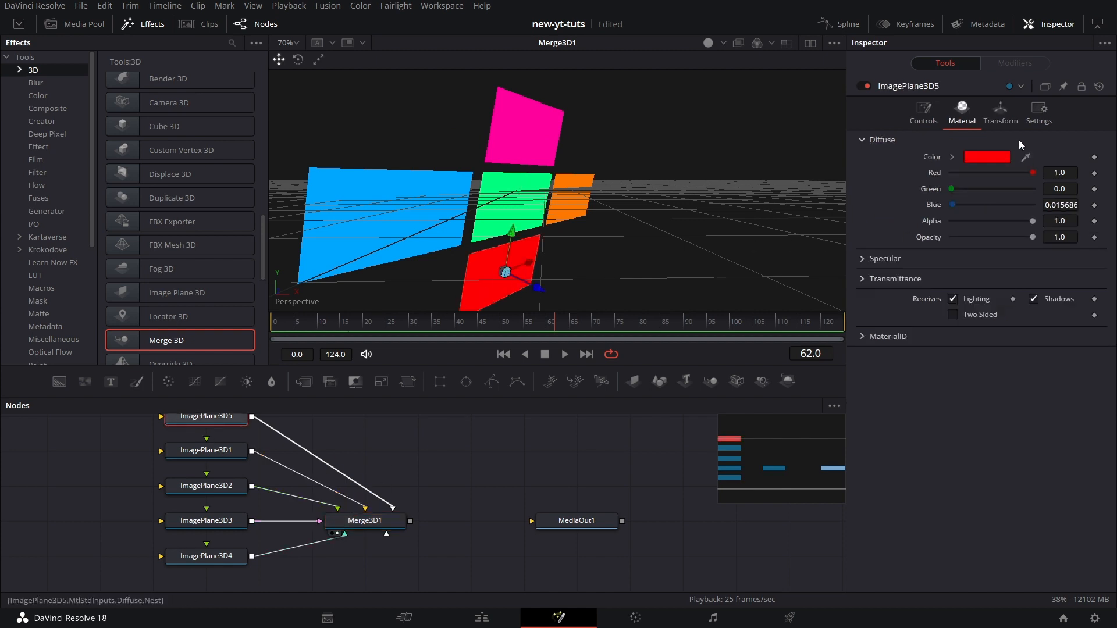
{"action": "left_click", "coordinate": [1000, 112]}
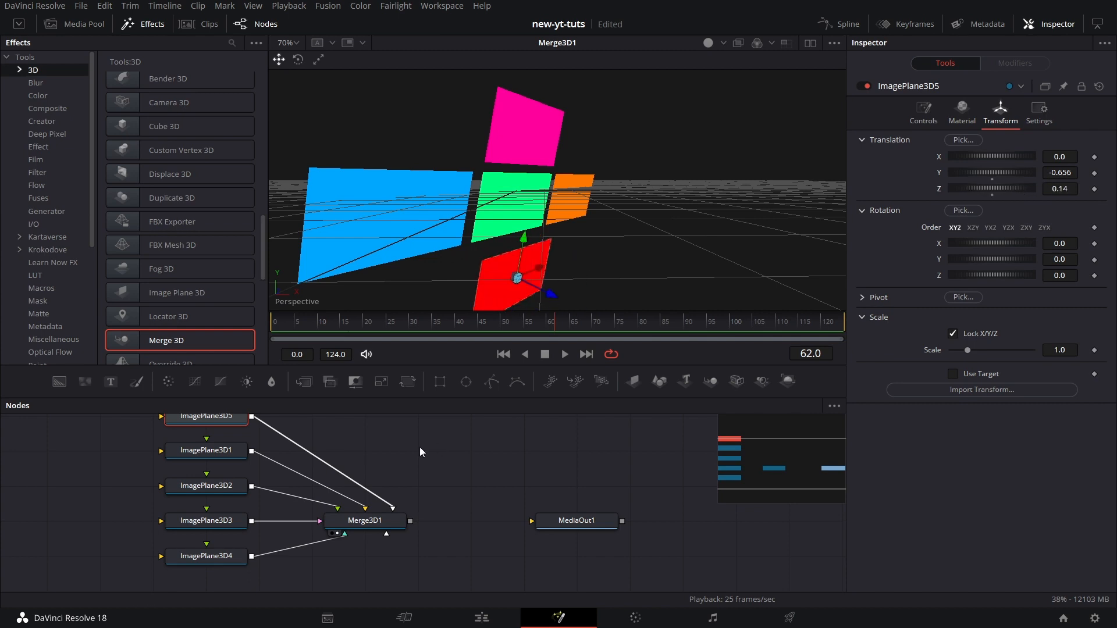
{"action": "left_click", "coordinate": [206, 451]}
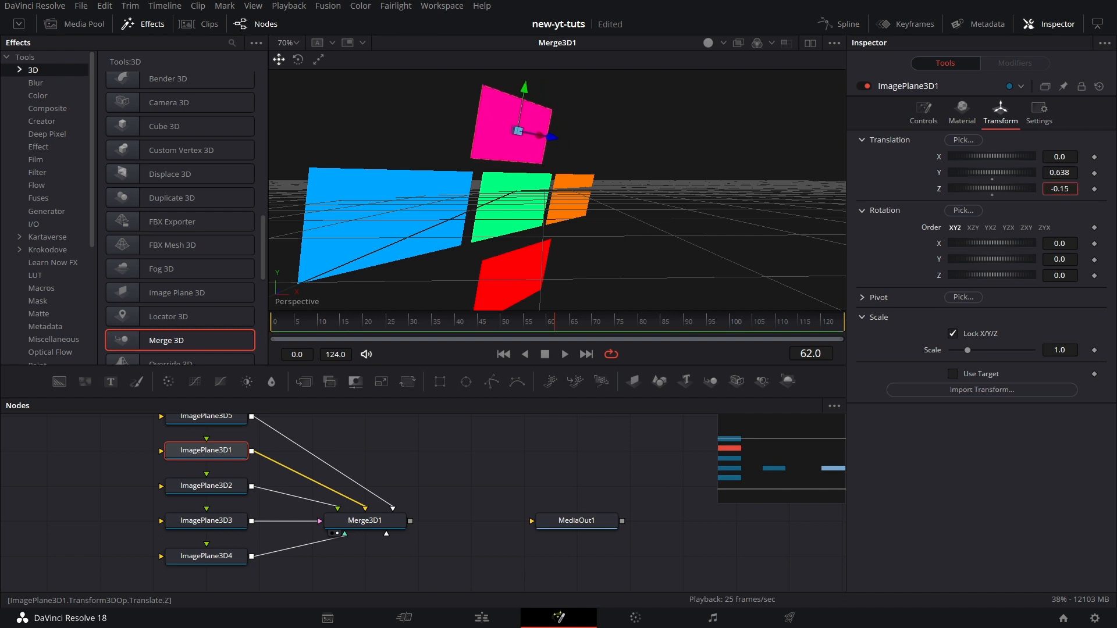
{"action": "left_click", "coordinate": [205, 485]}
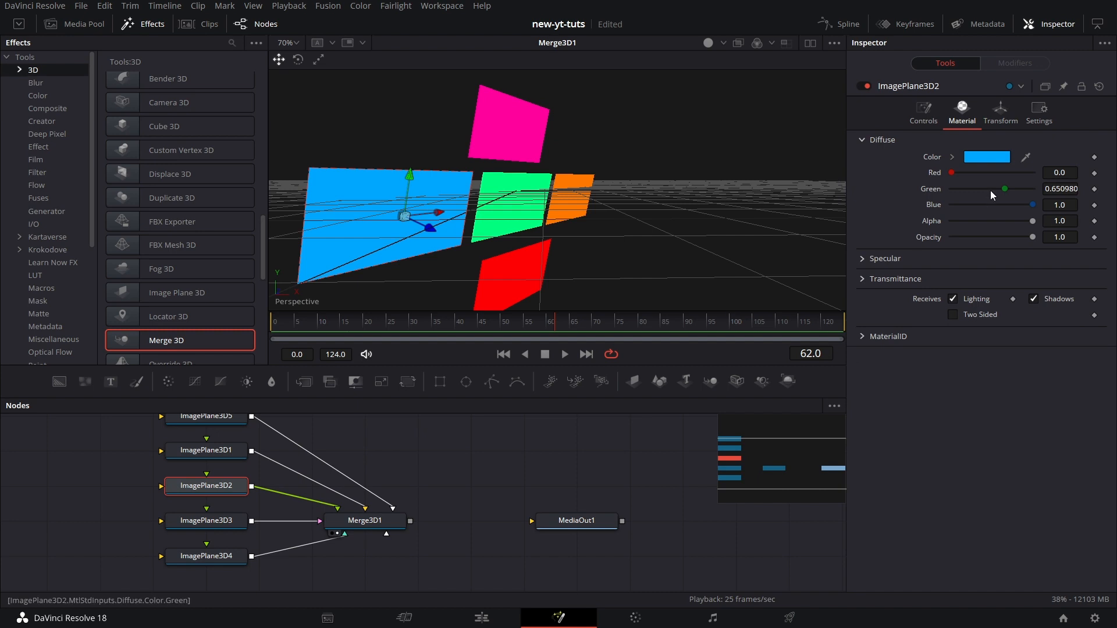
{"action": "left_click", "coordinate": [999, 113]}
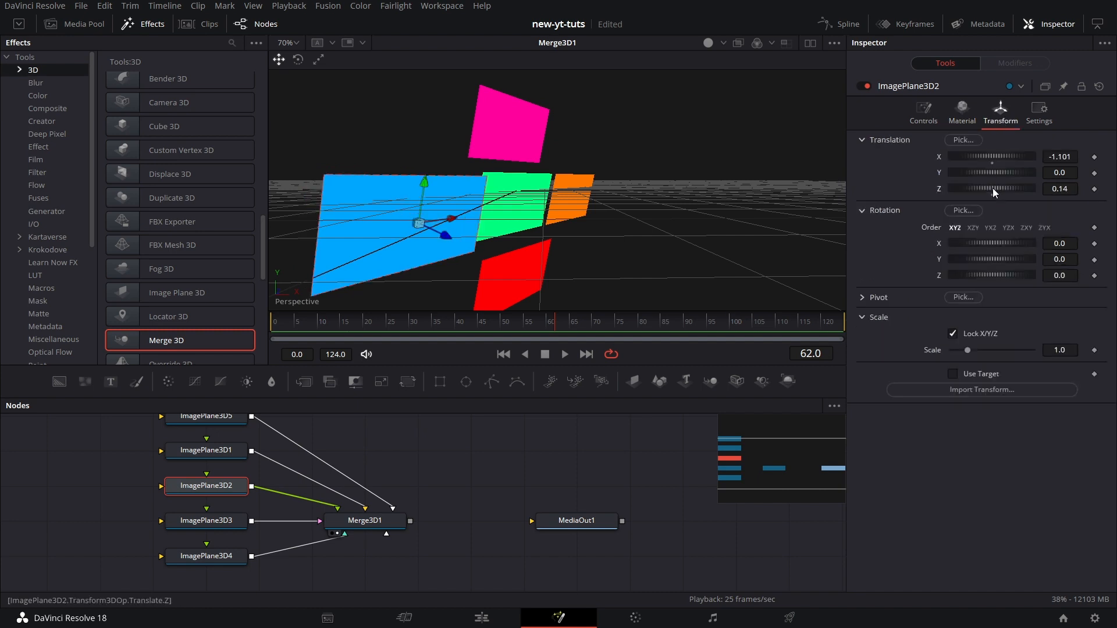
{"action": "left_click", "coordinate": [206, 520]}
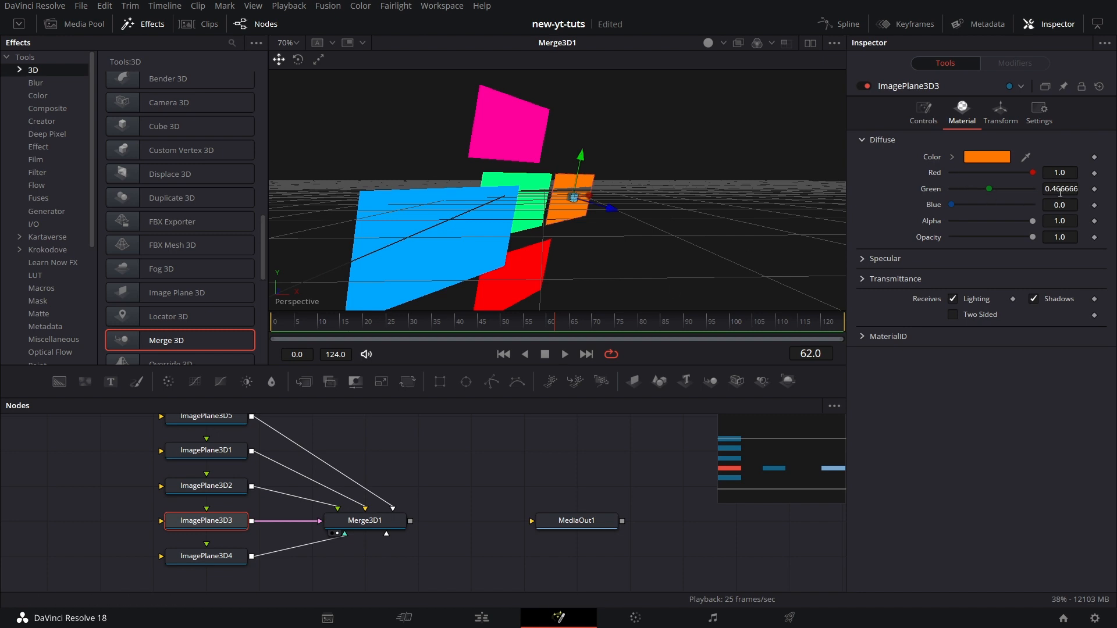
{"action": "left_click", "coordinate": [999, 110]}
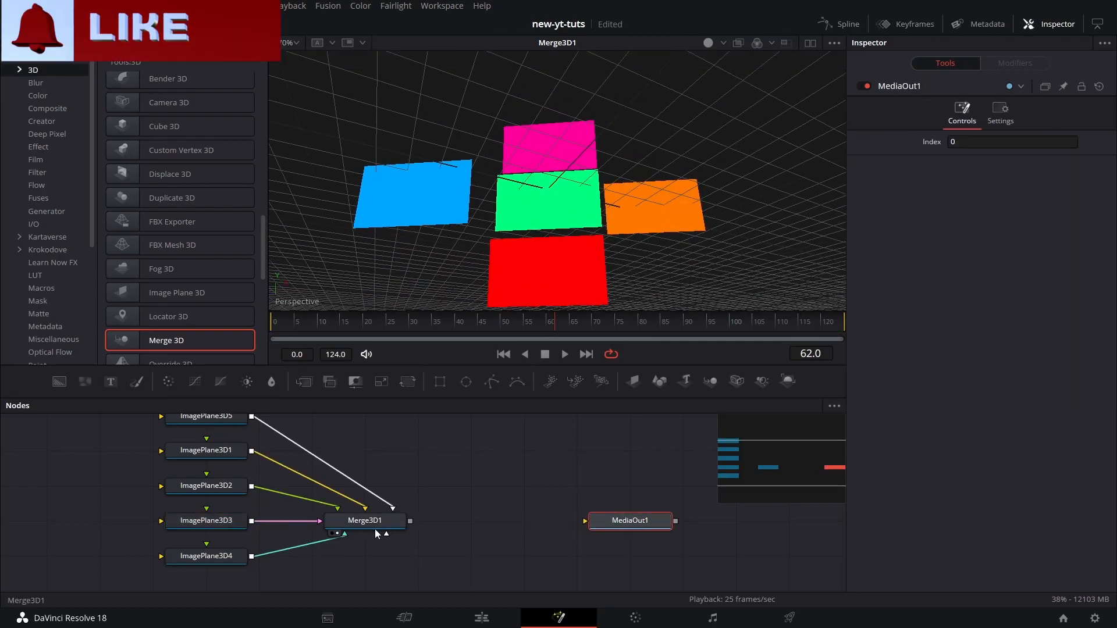
Add Merge3D2 after Merge3D1 and tilt the merged scene slightly forward.
{"action": "left_click", "coordinate": [364, 520]}
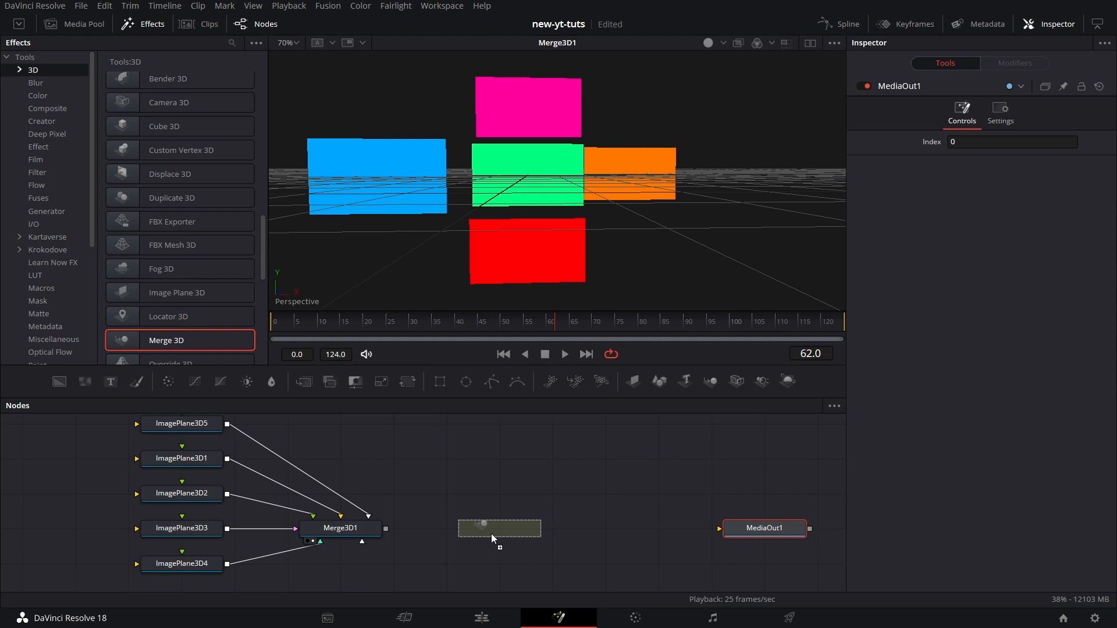
{"action": "left_click", "coordinate": [499, 528]}
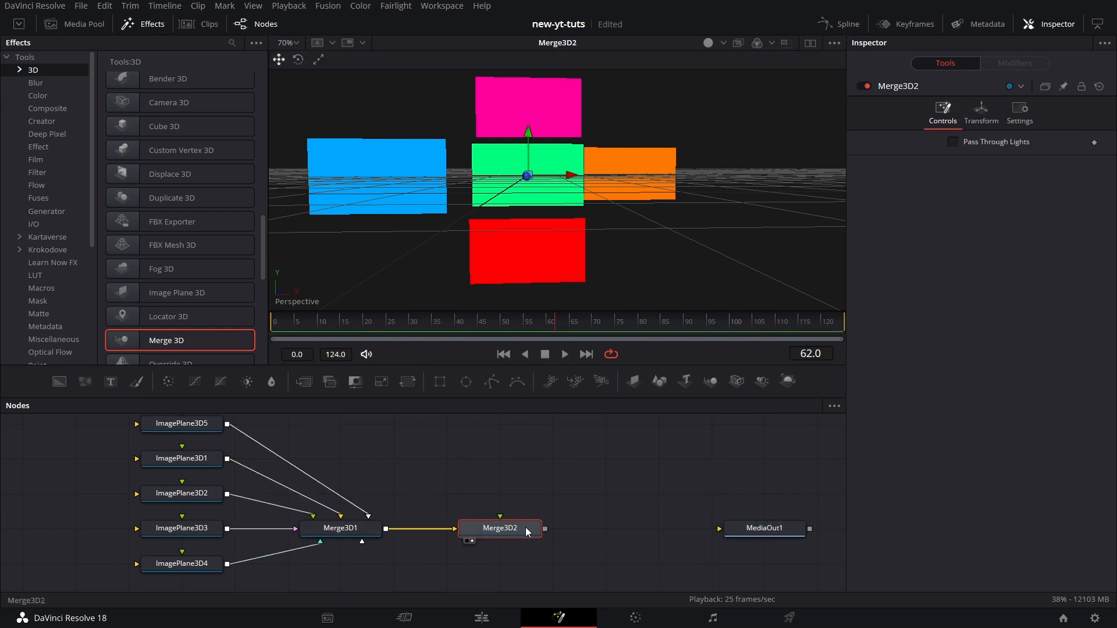
{"action": "mouse_move", "coordinate": [61, 447]}
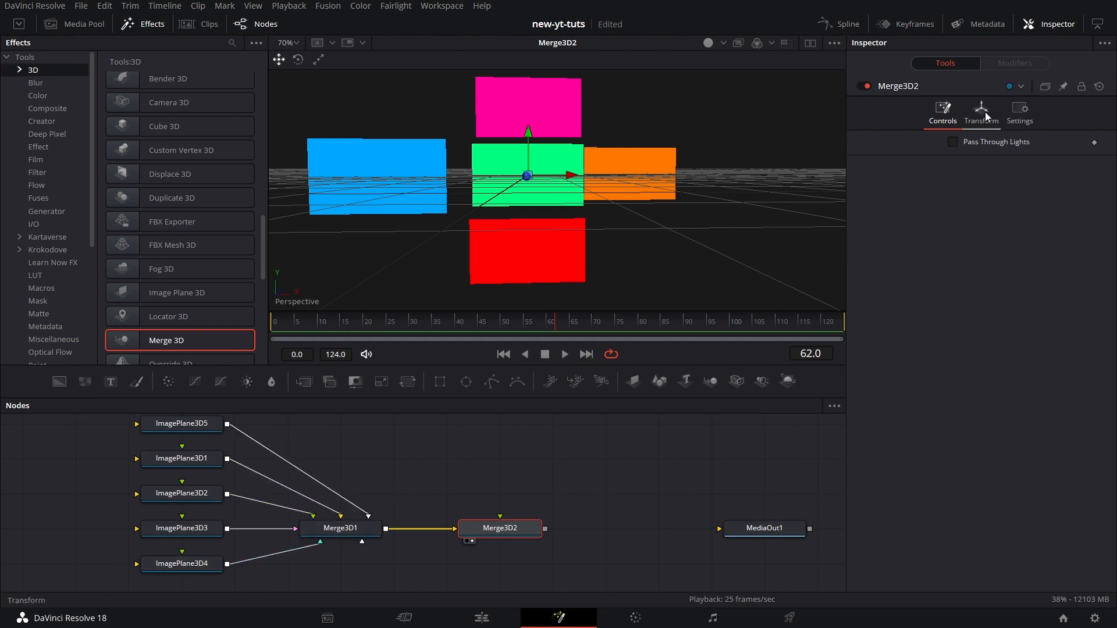
{"action": "left_click", "coordinate": [981, 112]}
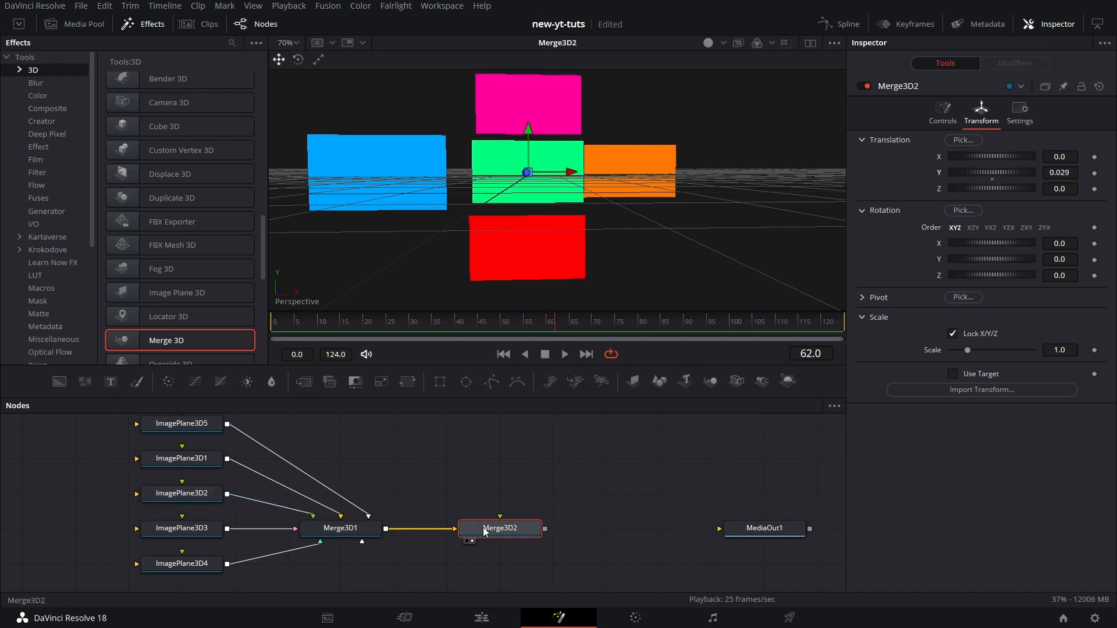
{"action": "left_click_drag", "start_coordinate": [984, 243], "coordinate": [1005, 243]}
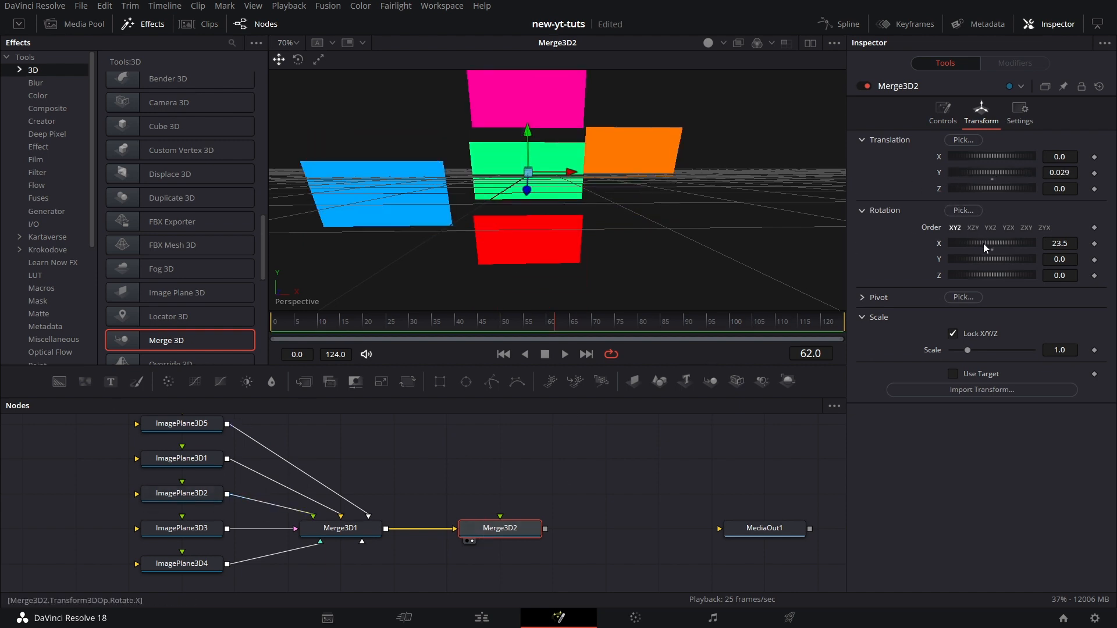
{"action": "left_click", "coordinate": [1100, 85]}
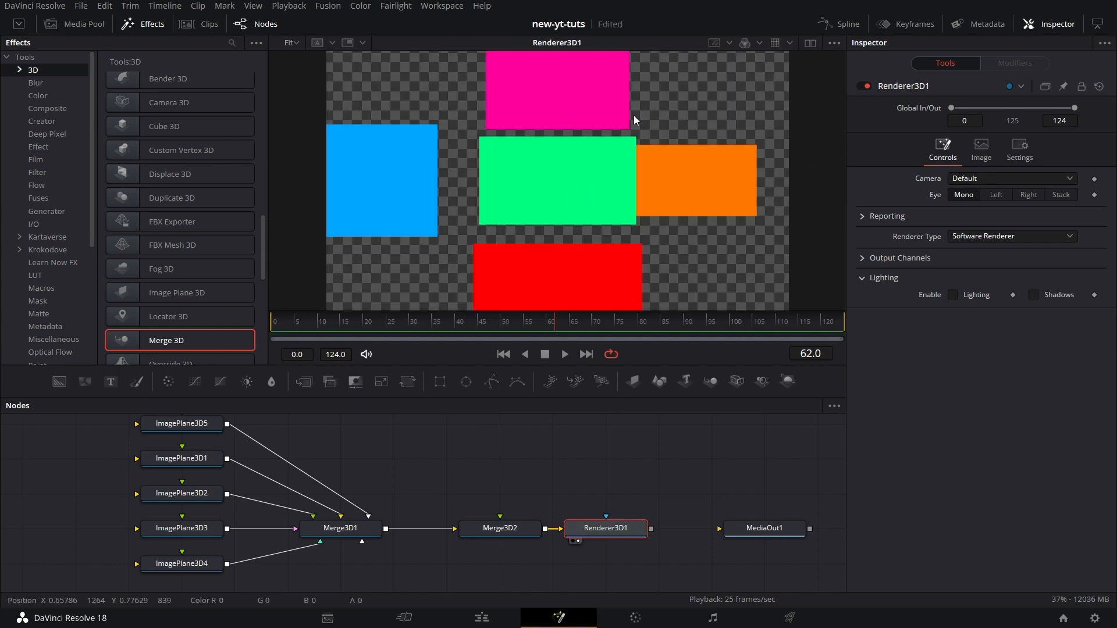
Enable Lighting and Shadows on the renderer and drag a spotlight into Merge3D1.
{"action": "left_click", "coordinate": [1032, 294]}
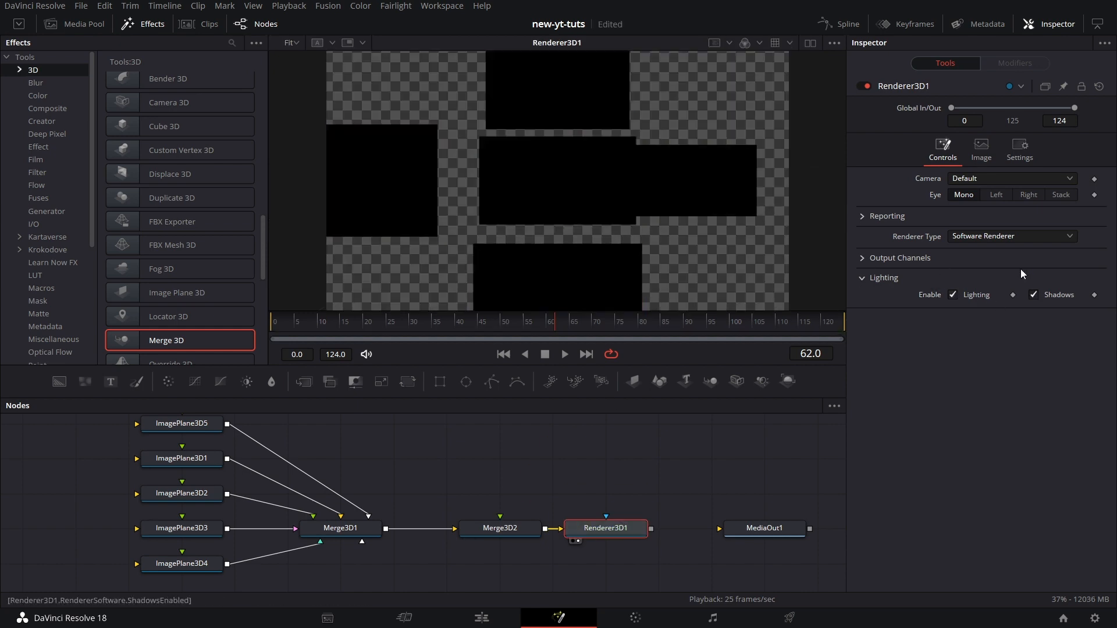
{"action": "left_click", "coordinate": [1009, 236]}
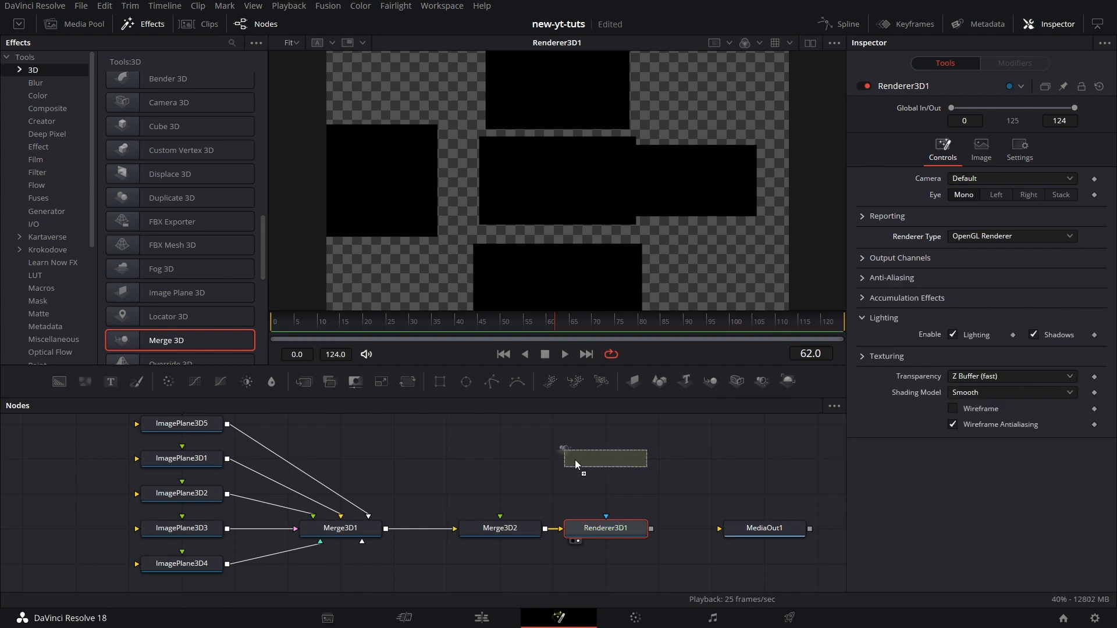
{"action": "left_click_drag", "start_coordinate": [605, 457], "coordinate": [340, 565]}
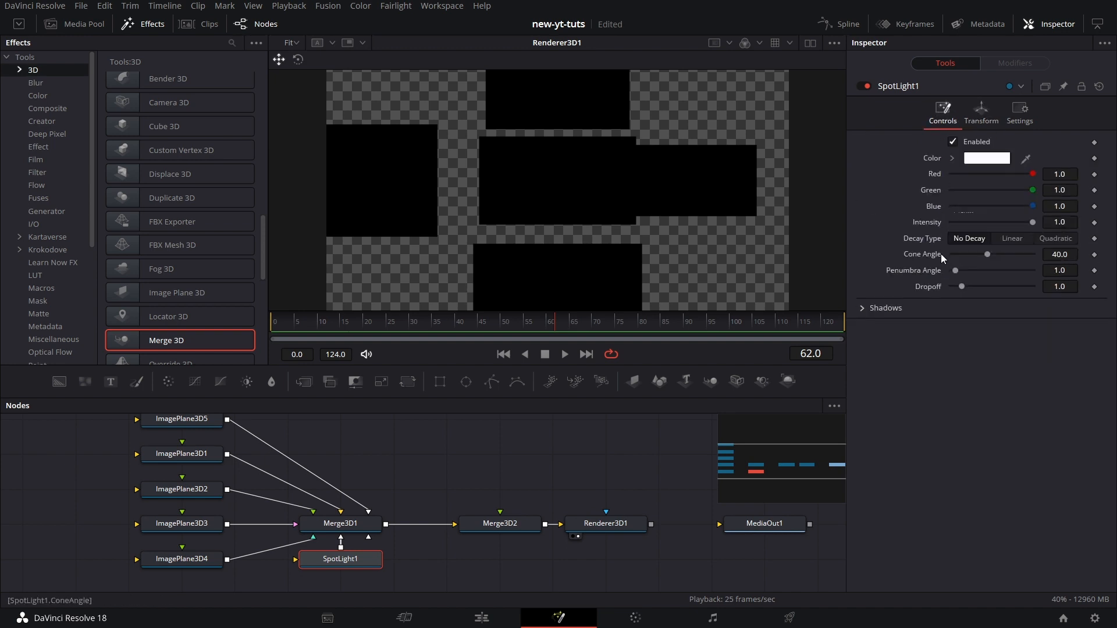
Give SpotLight1 a 90 cone angle, Translation Z about 2.11, and Linear decay.
{"action": "left_click_drag", "start_coordinate": [987, 254], "coordinate": [1031, 254]}
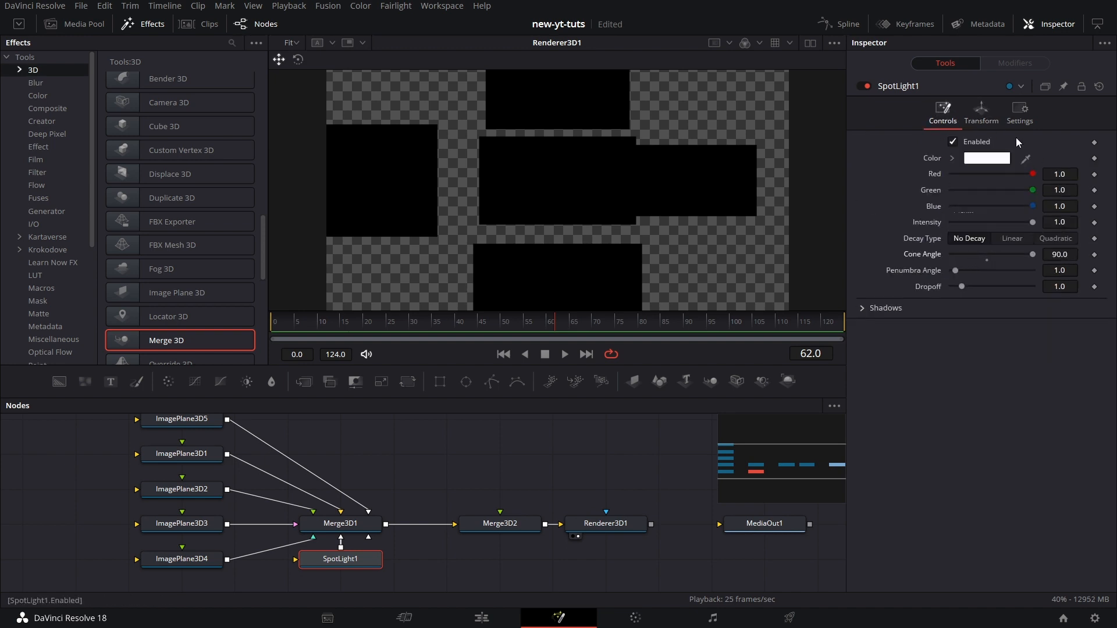
{"action": "left_click", "coordinate": [980, 113]}
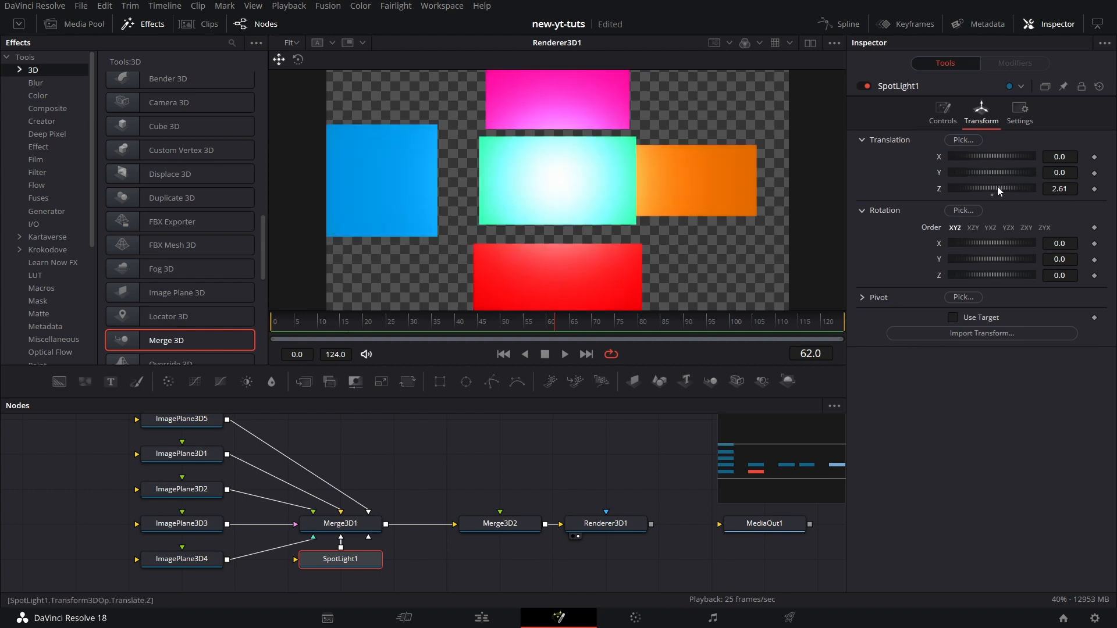
{"action": "left_click_drag", "start_coordinate": [1012, 188], "coordinate": [990, 188]}
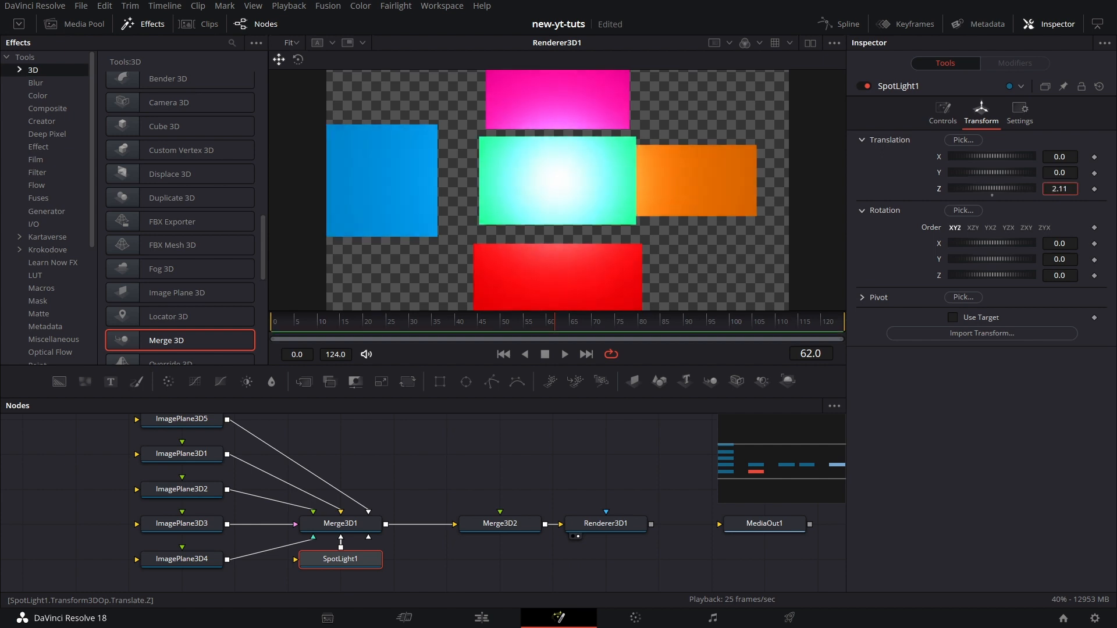
{"action": "left_click", "coordinate": [942, 112]}
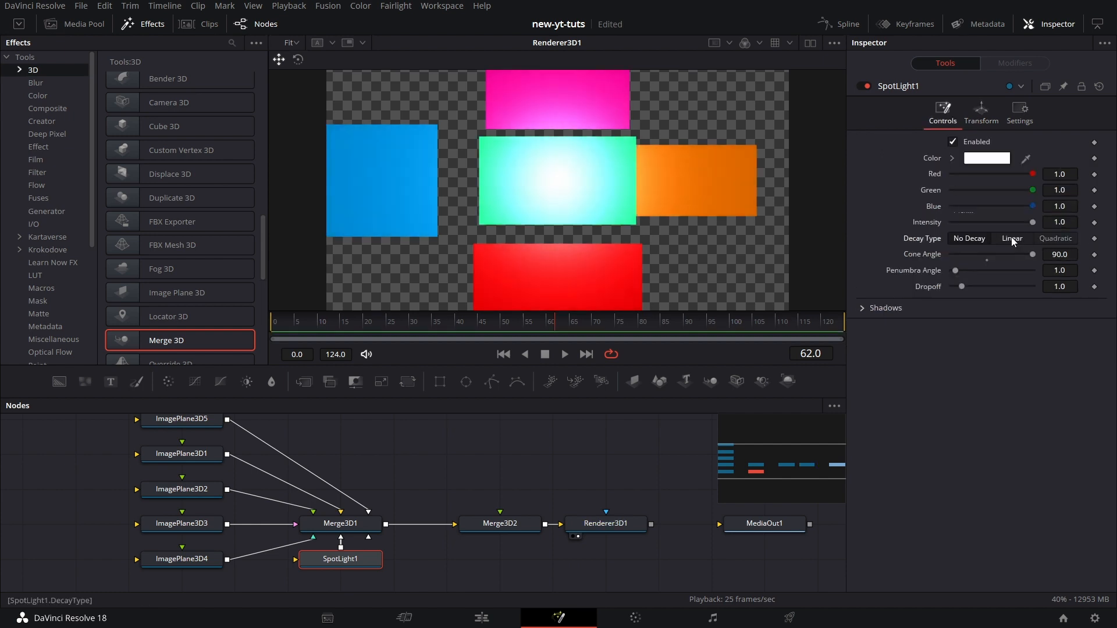
{"action": "left_click", "coordinate": [1011, 238]}
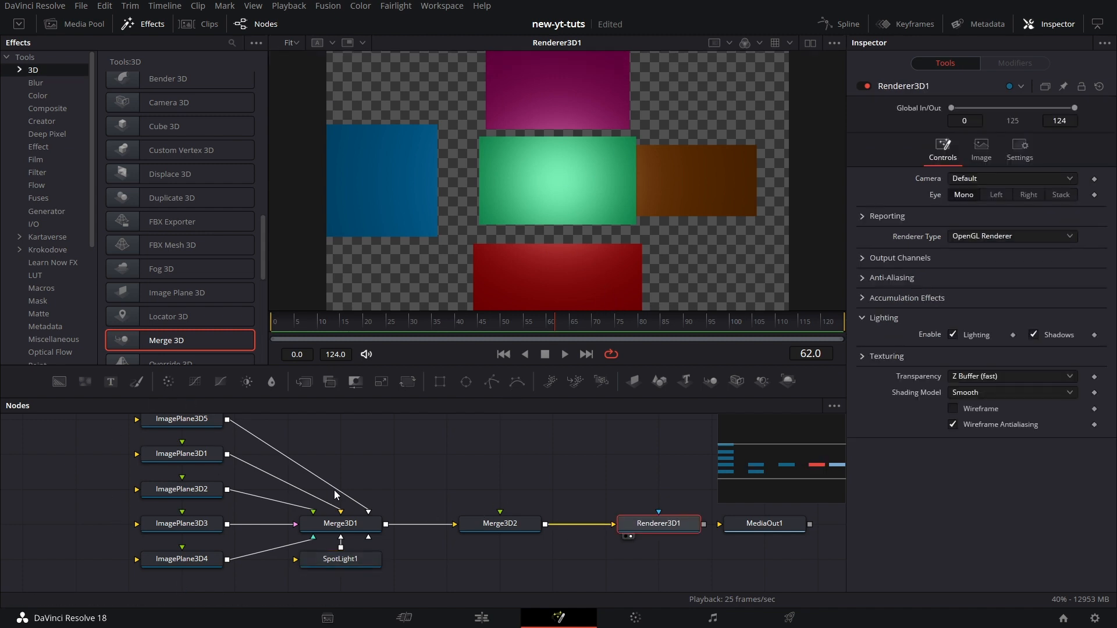
Set Merge3D1's Rotation Y to about 7.8.
{"action": "left_click", "coordinate": [340, 523]}
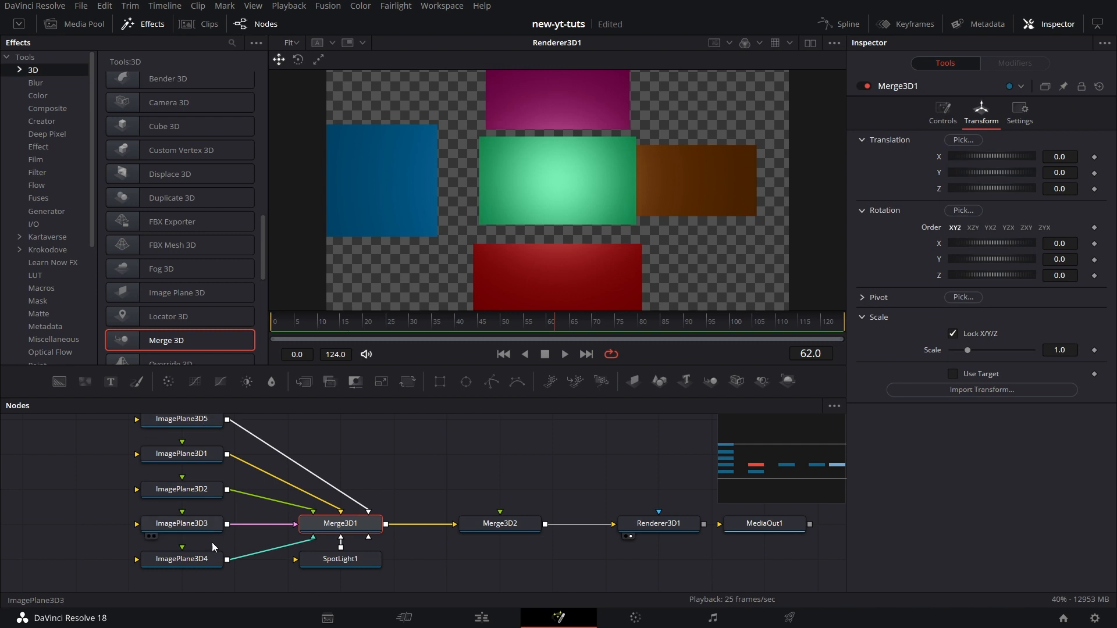
{"action": "mouse_move", "coordinate": [353, 549]}
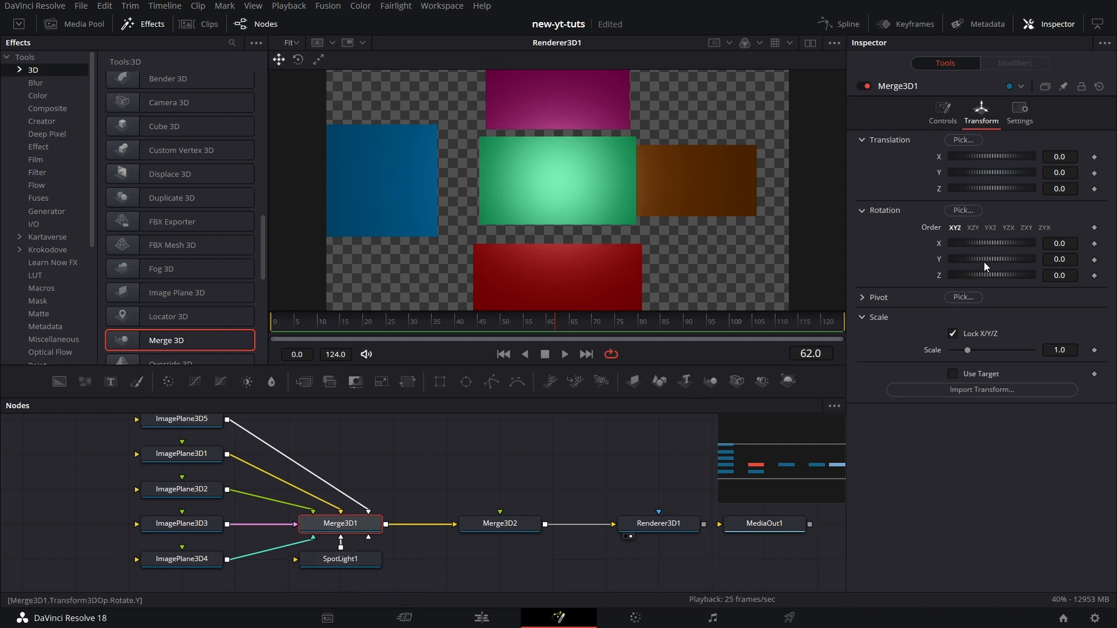
{"action": "left_click_drag", "start_coordinate": [1018, 259], "coordinate": [983, 258]}
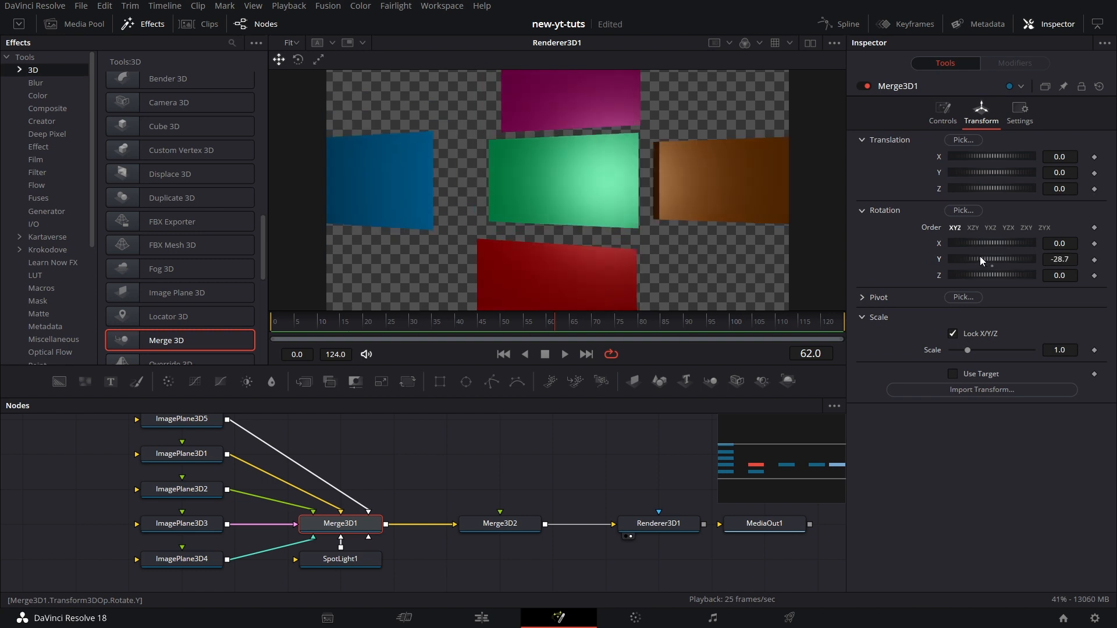
{"action": "left_click_drag", "start_coordinate": [990, 259], "coordinate": [1012, 258]}
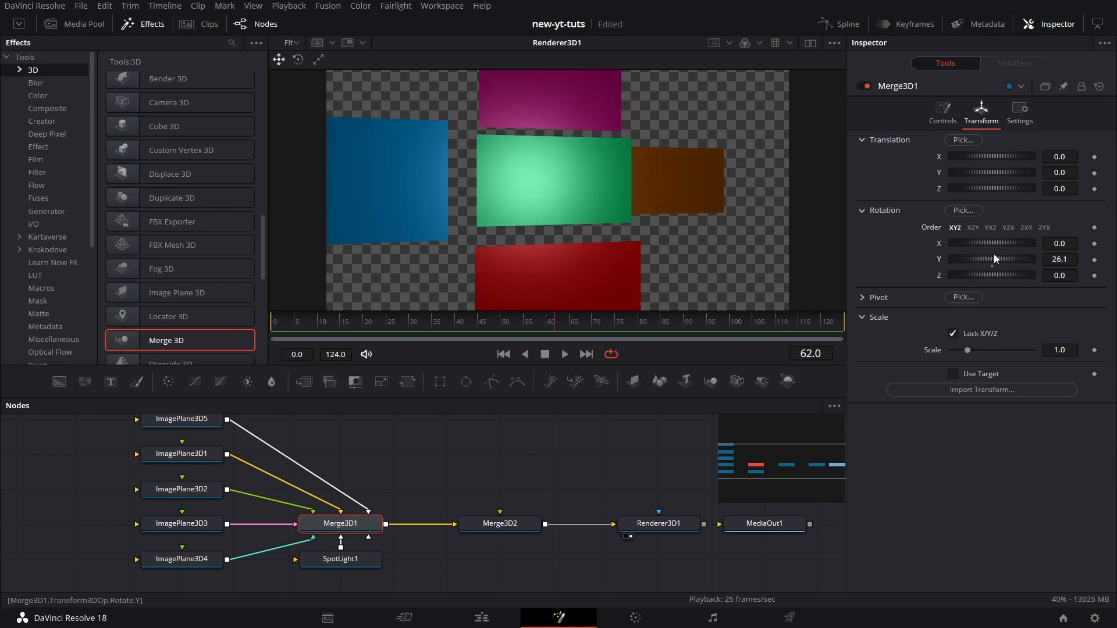
{"action": "left_click_drag", "start_coordinate": [1012, 258], "coordinate": [983, 258]}
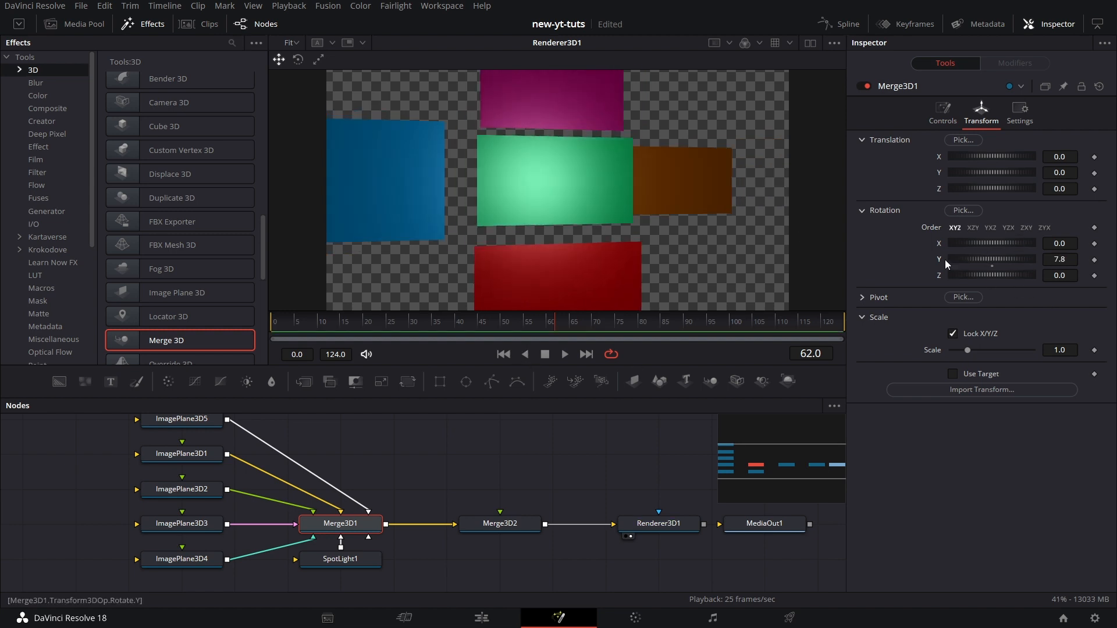
{"action": "left_click", "coordinate": [1059, 258]}
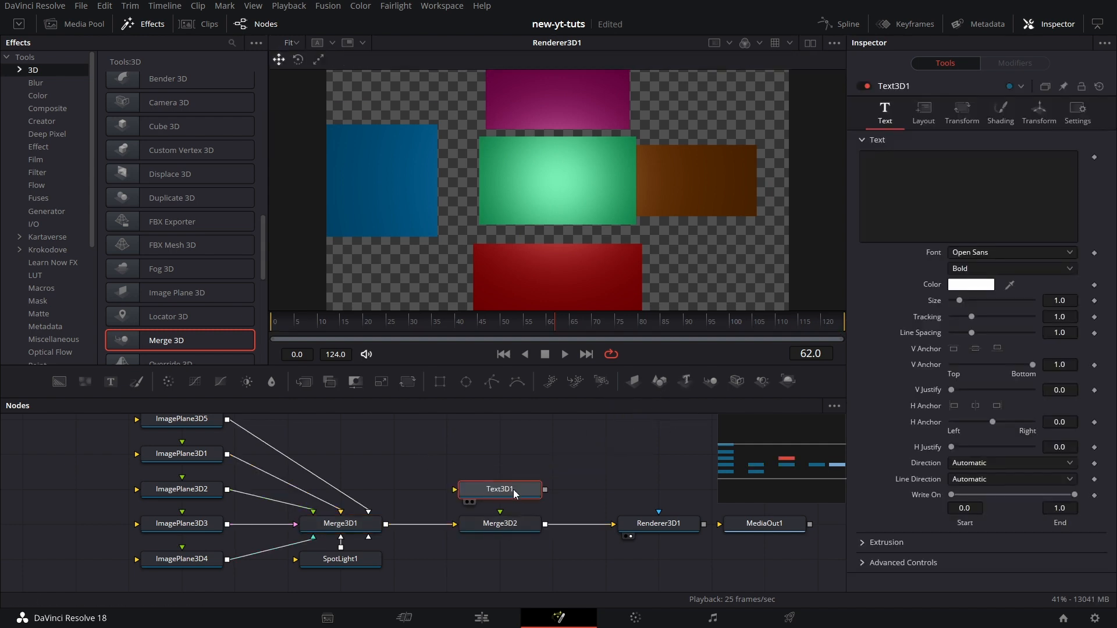
Enter 'mad resolve' as the 3D text and move it forward to Z 1.45.
{"action": "left_click", "coordinate": [968, 196]}
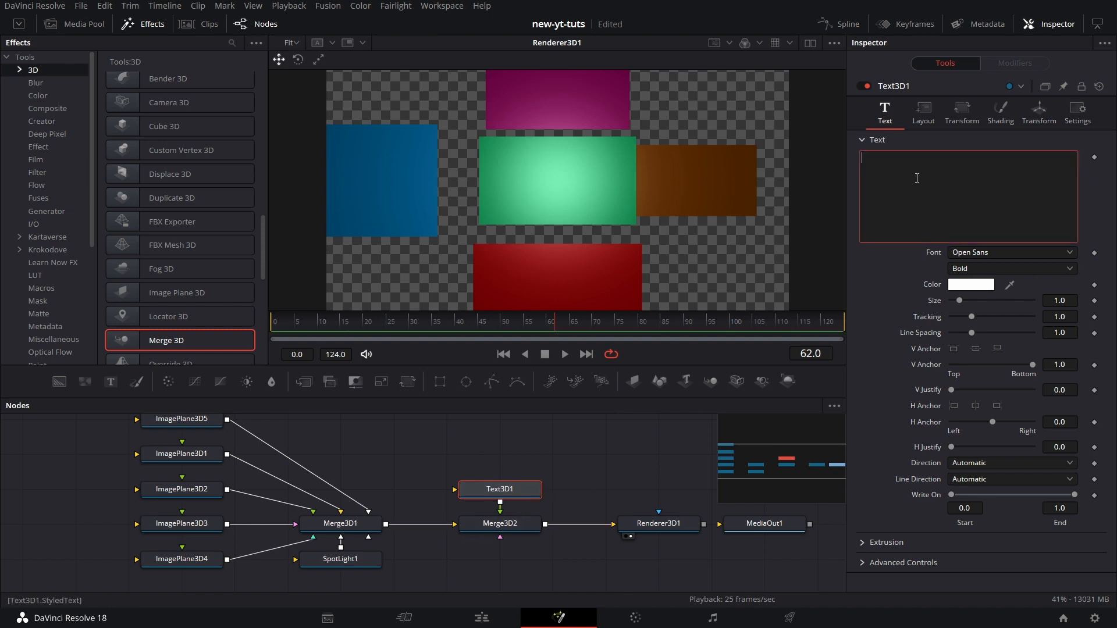
{"action": "type", "text": "mad"}
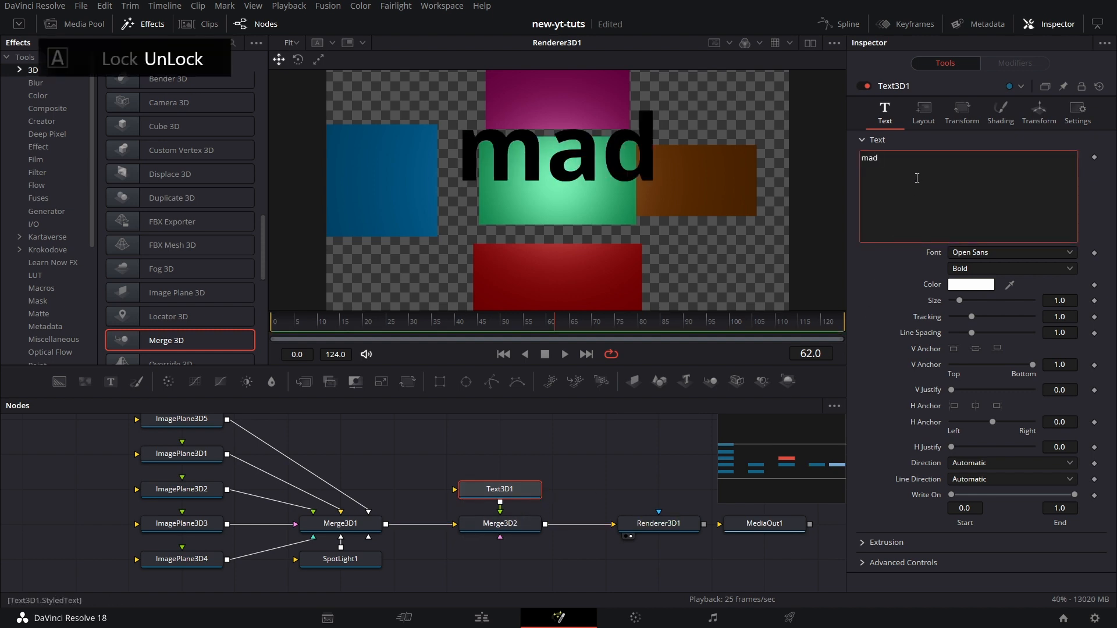
{"action": "type", "text": "resolve"}
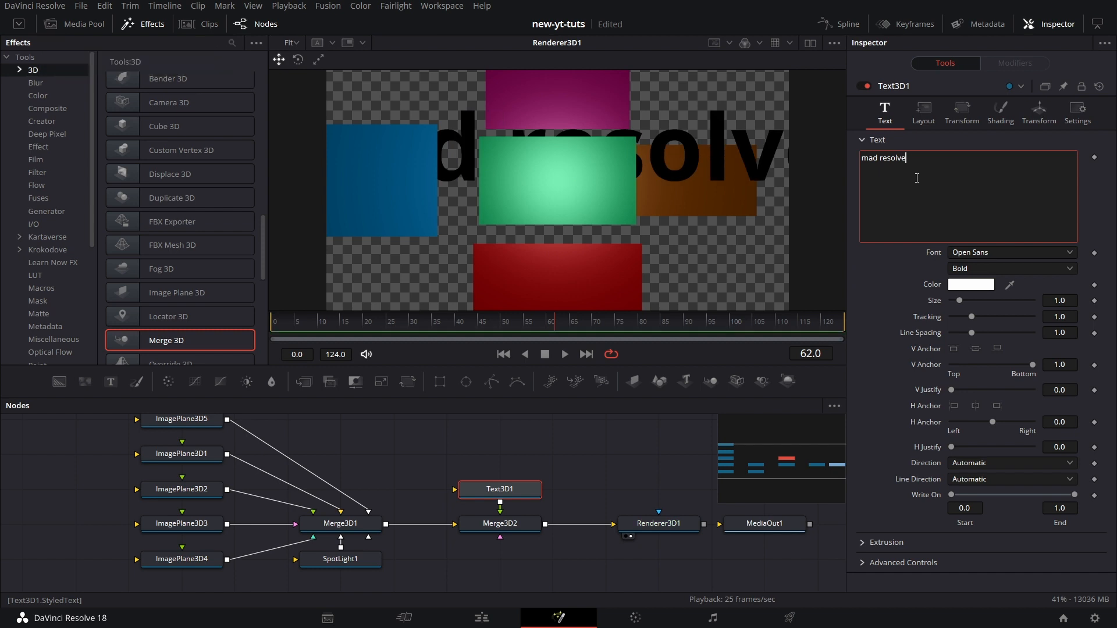
{"action": "mouse_move", "coordinate": [642, 280]}
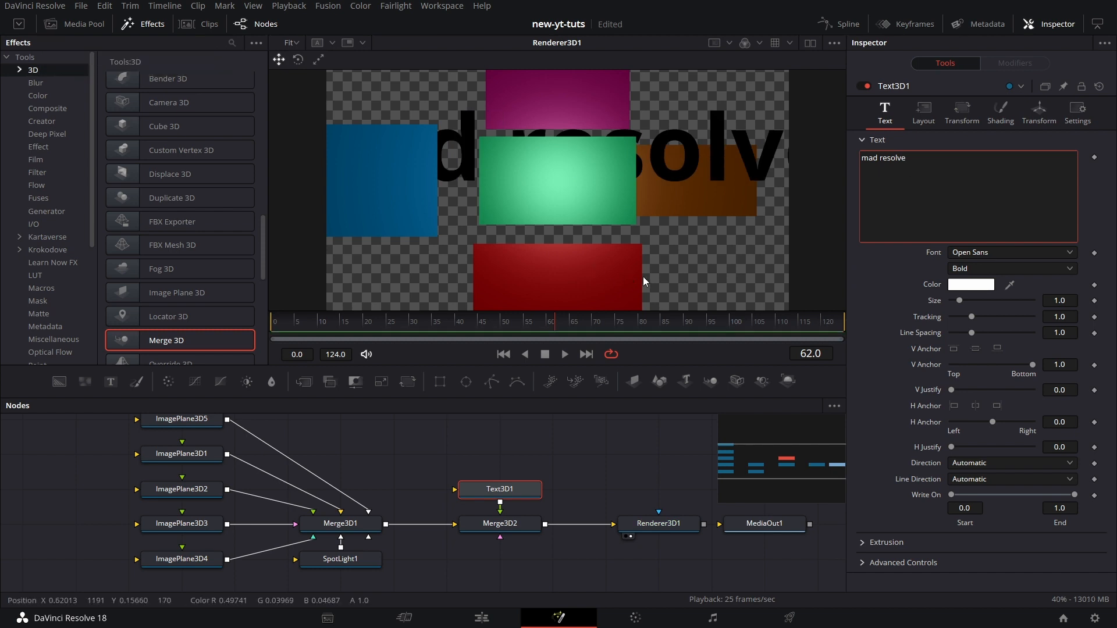
{"action": "left_click", "coordinate": [1038, 111]}
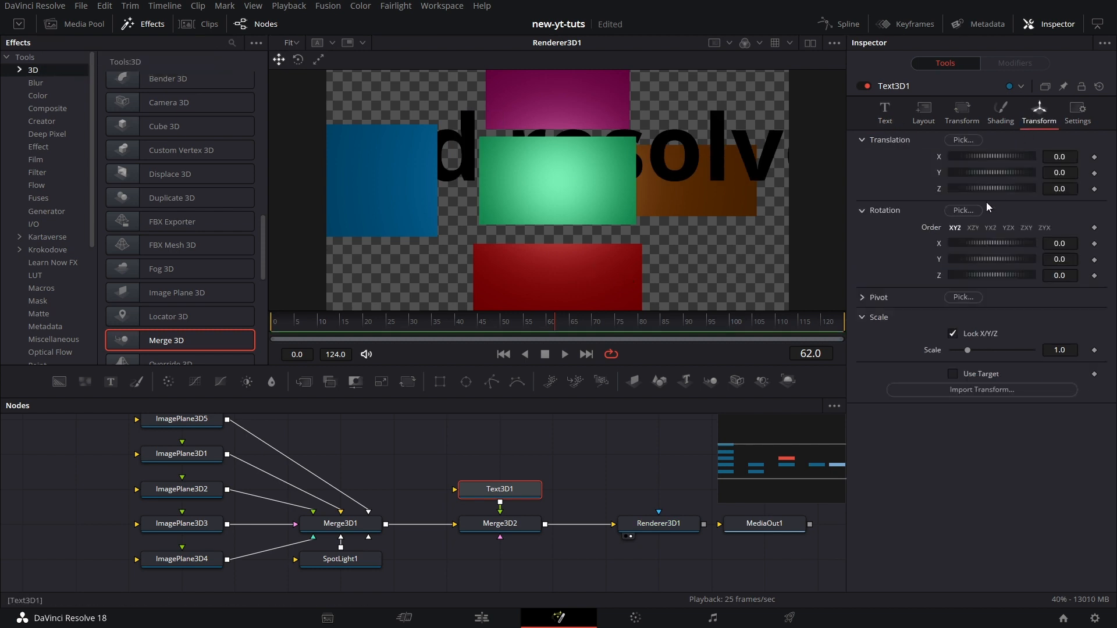
{"action": "left_click_drag", "start_coordinate": [990, 188], "coordinate": [1012, 188]}
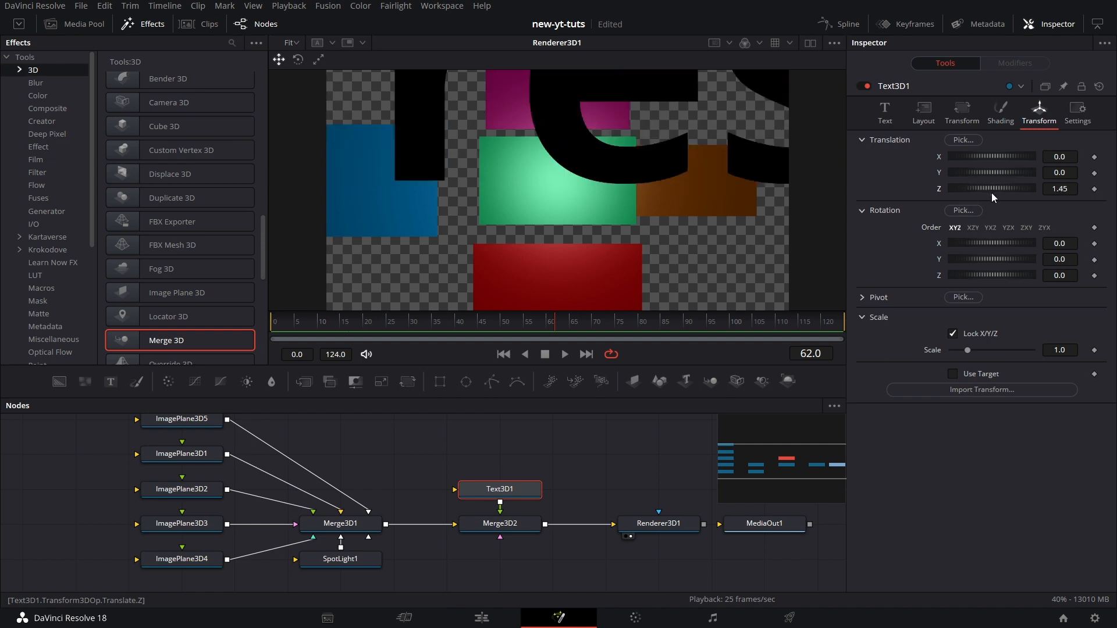
Set the text Size to 0.2 and view the resulting 3D scene.
{"action": "left_click", "coordinate": [884, 110]}
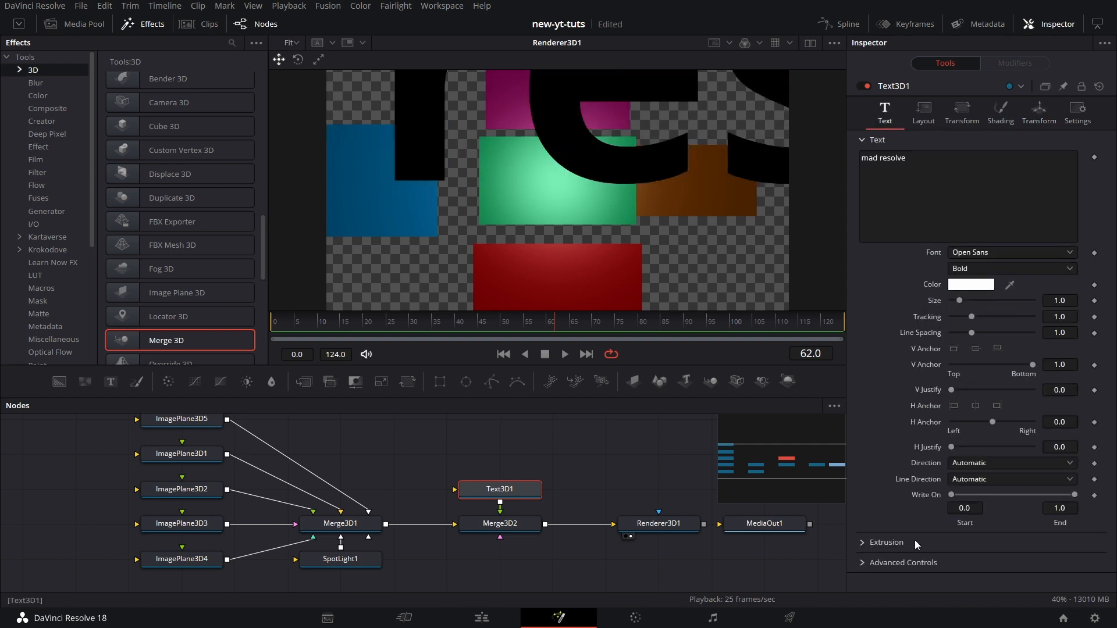
{"action": "left_click", "coordinate": [884, 542]}
{"action": "type", "text": "0.43"}
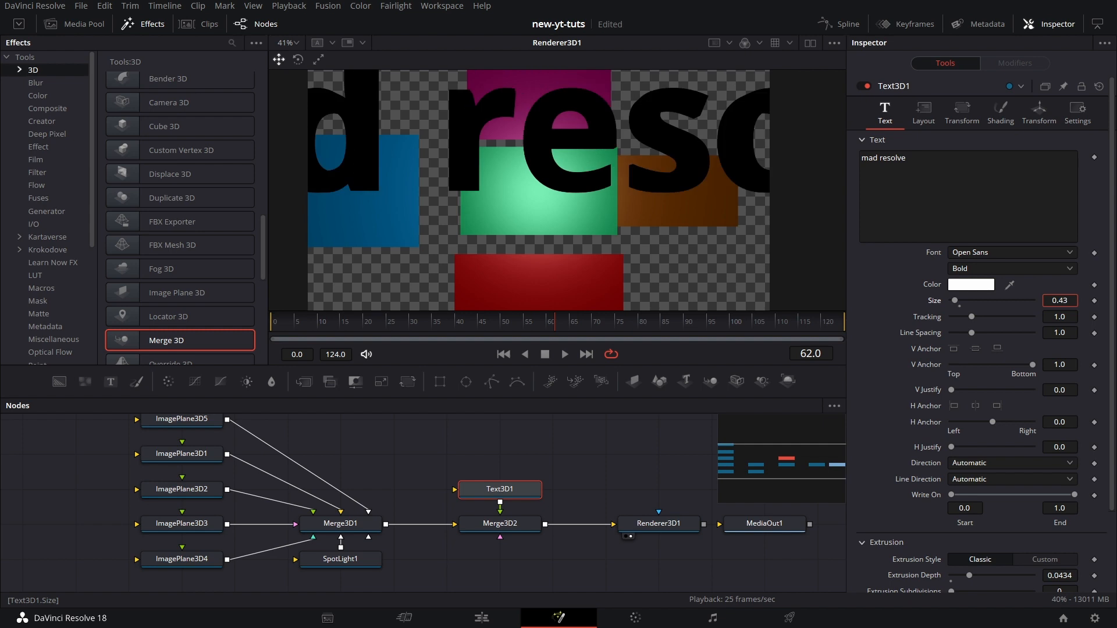
{"action": "type", "text": "0.2"}
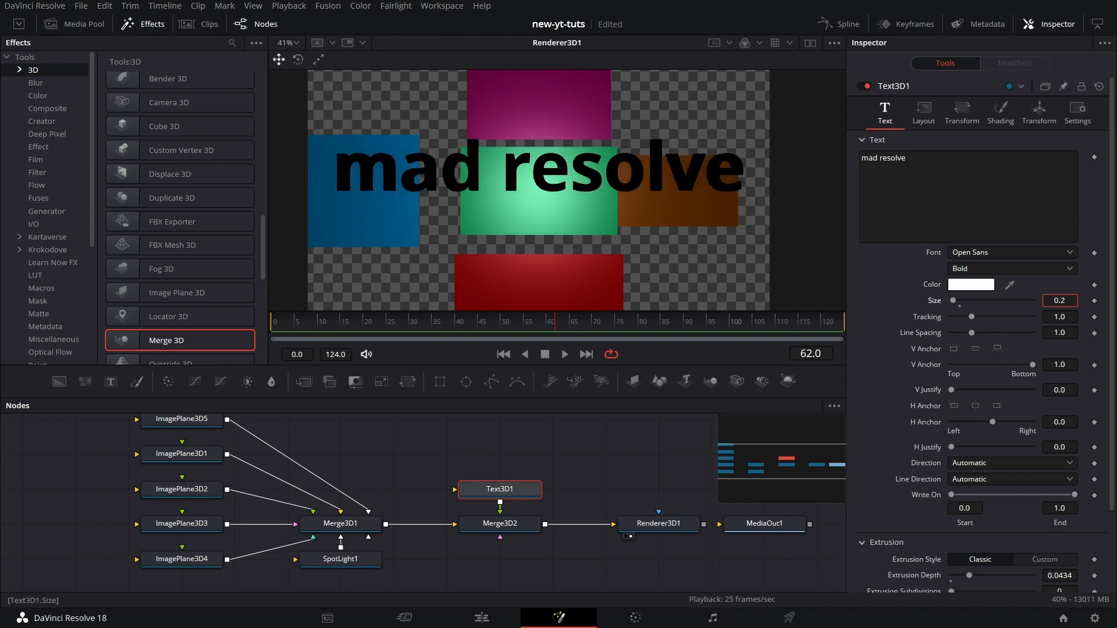
{"action": "left_click", "coordinate": [499, 524]}
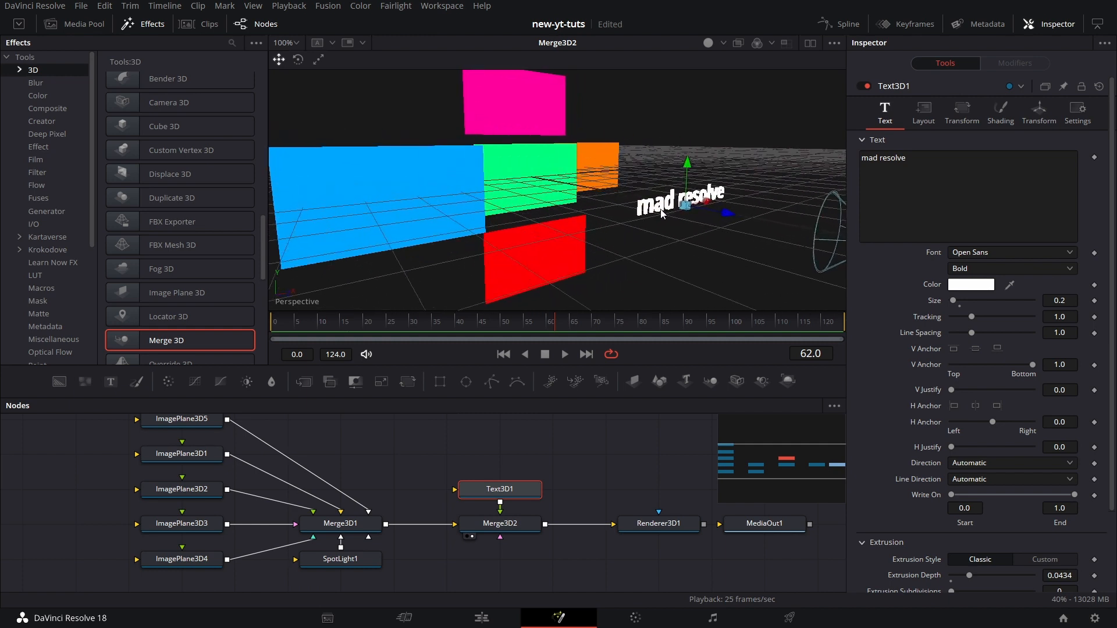
Orbit to inspect the mad resolve text and set Text3D1 Size to 0.39.
{"action": "left_click_drag", "start_coordinate": [680, 197], "coordinate": [602, 187]}
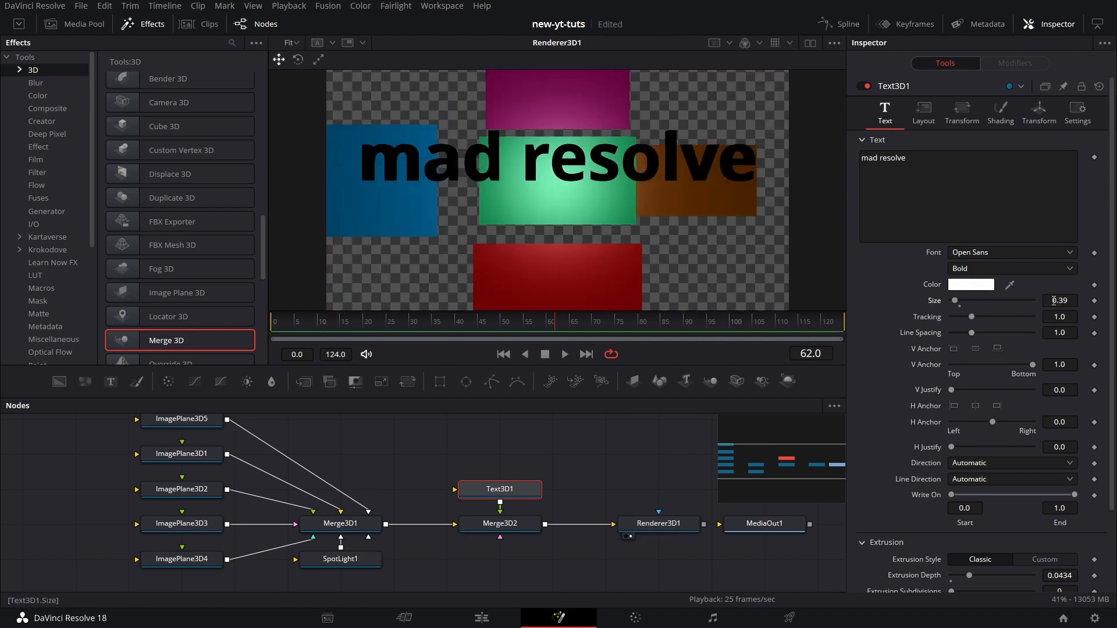
{"action": "left_click", "coordinate": [499, 524]}
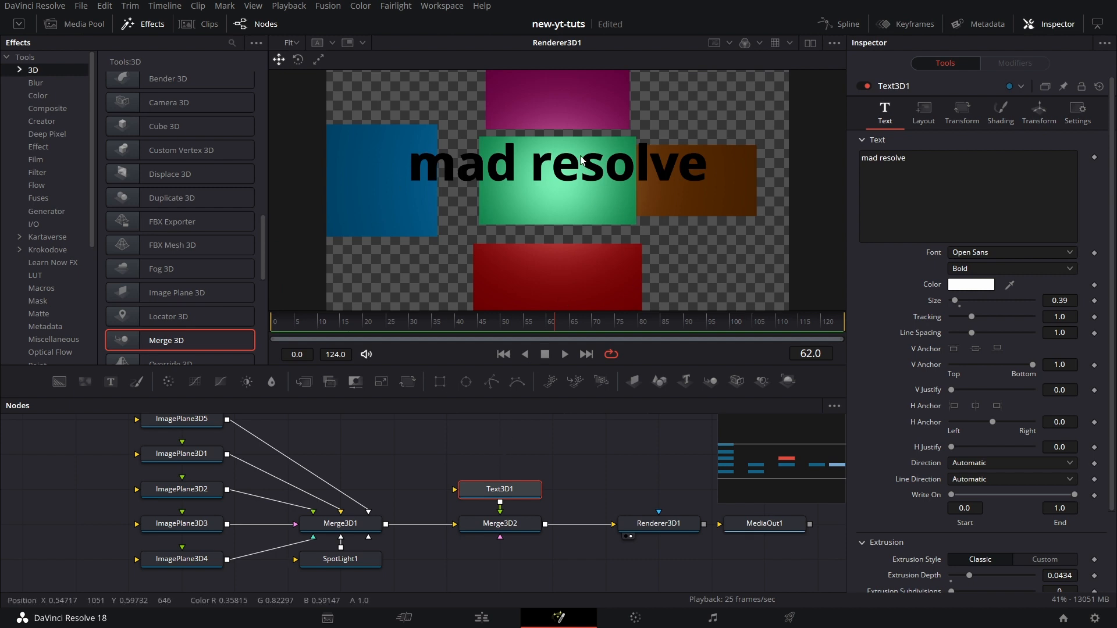
{"action": "left_click", "coordinate": [340, 523]}
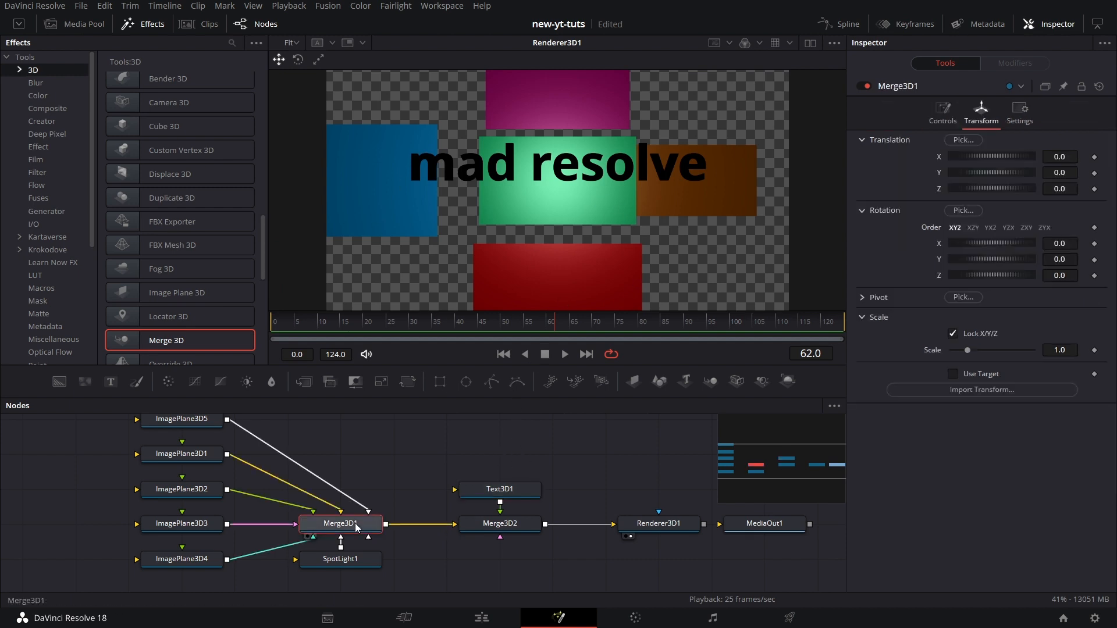
Enable Pass Through Lights on Merge3D1 so the spotlight also lights the text.
{"action": "left_click", "coordinate": [942, 112]}
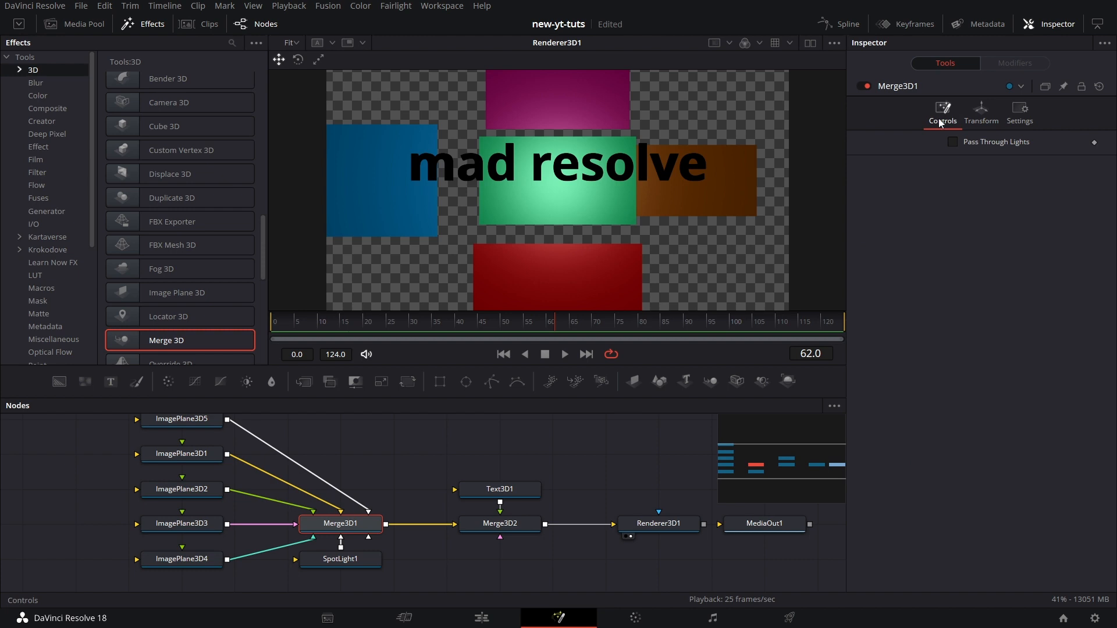
{"action": "mouse_move", "coordinate": [349, 546]}
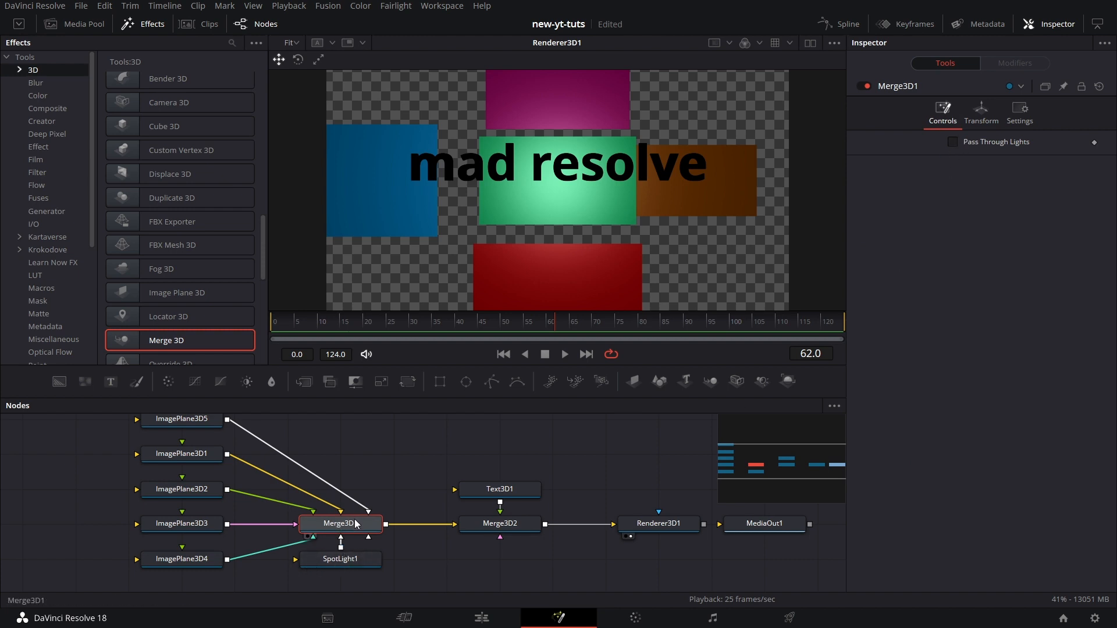
{"action": "left_click", "coordinate": [499, 524]}
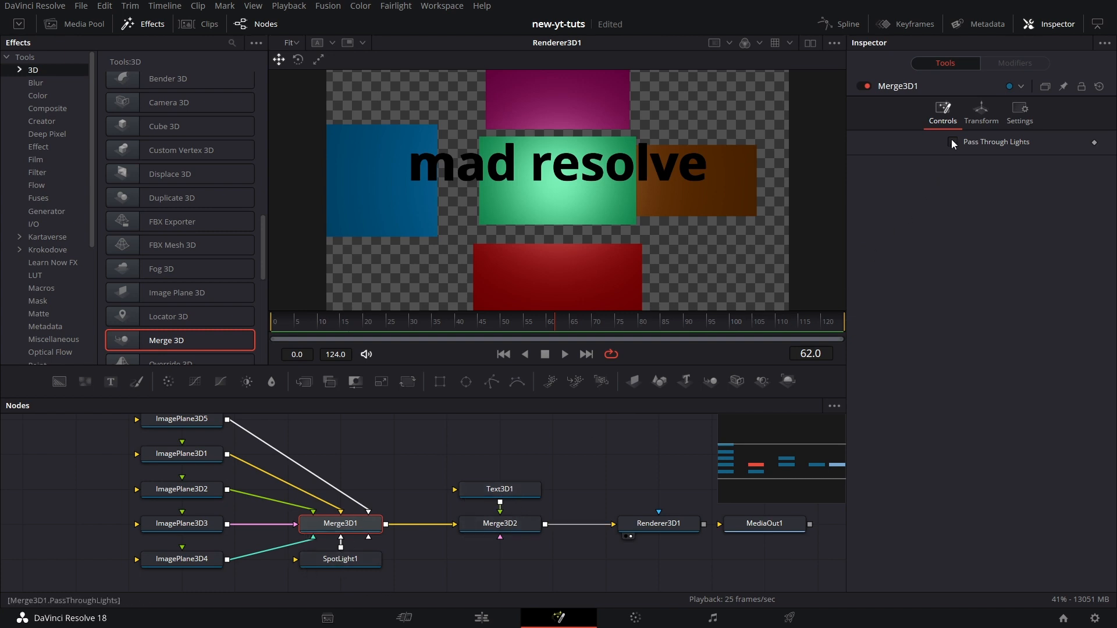
{"action": "left_click", "coordinate": [953, 142]}
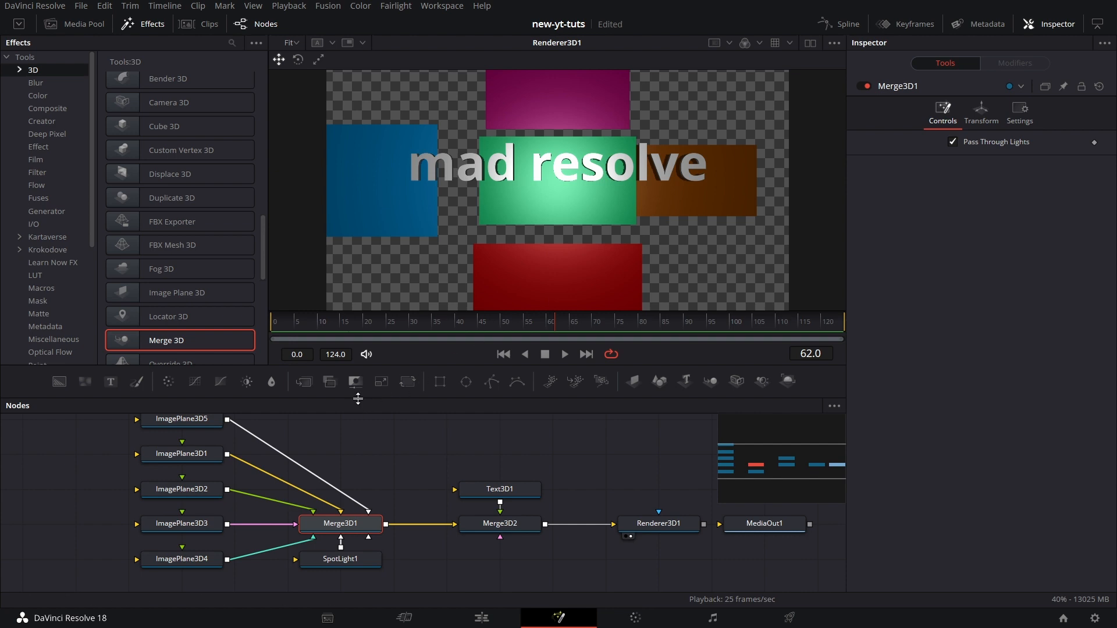
{"action": "mouse_move", "coordinate": [514, 463]}
{"action": "type", "text": "tr"}
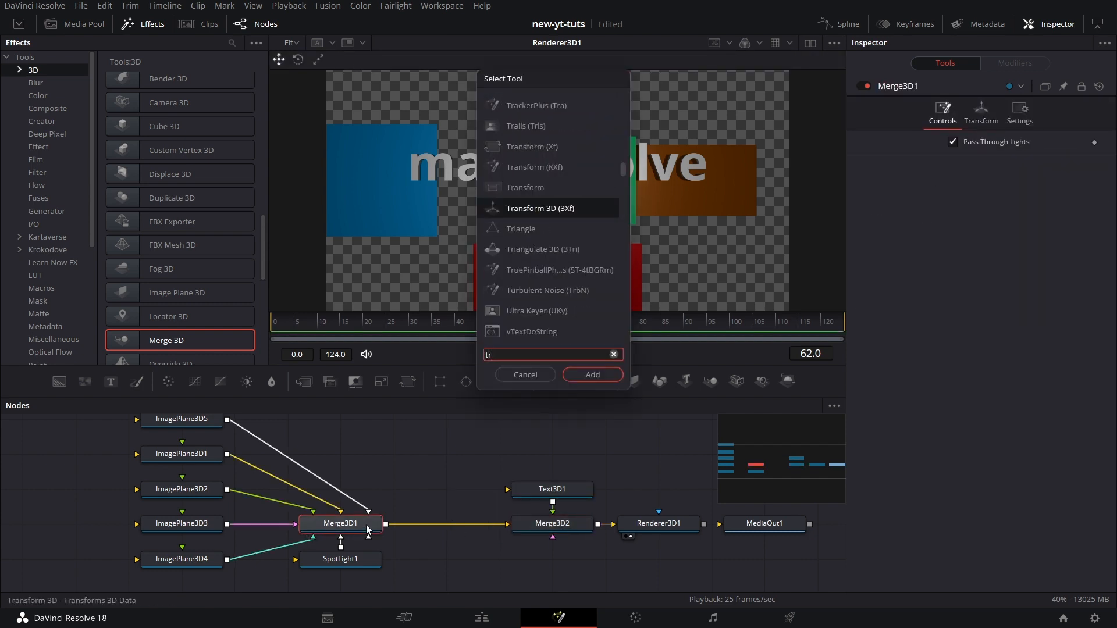
Insert Transform3D1 after Merge3D1 and keyframe Z from 2.2 at frame 0 to rest at frame 35.
{"action": "left_click", "coordinate": [591, 374]}
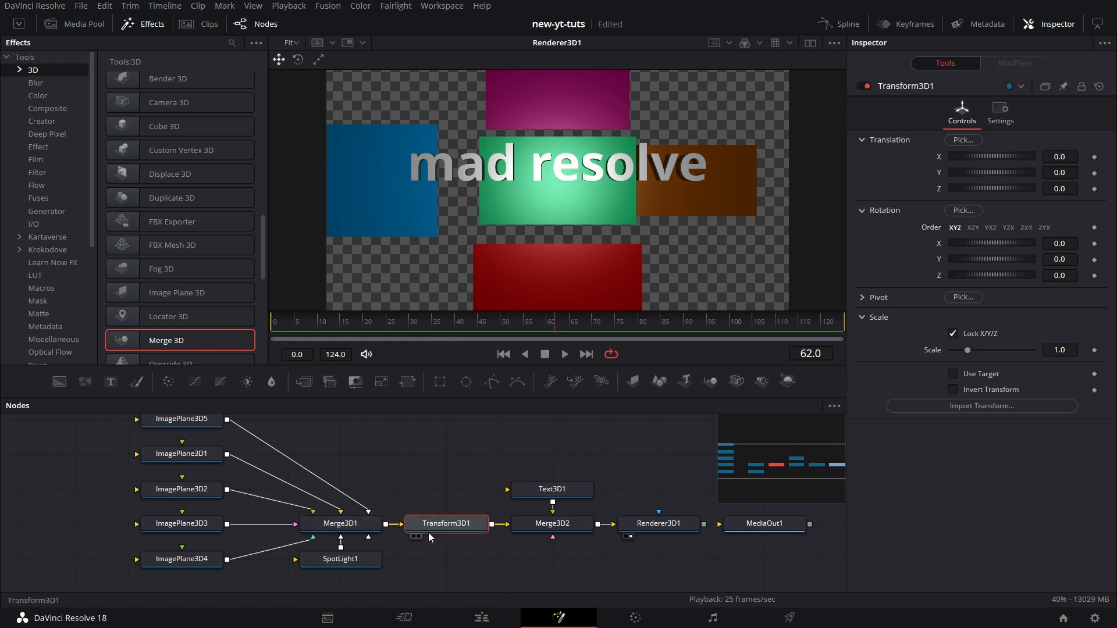
{"action": "left_click", "coordinate": [429, 321]}
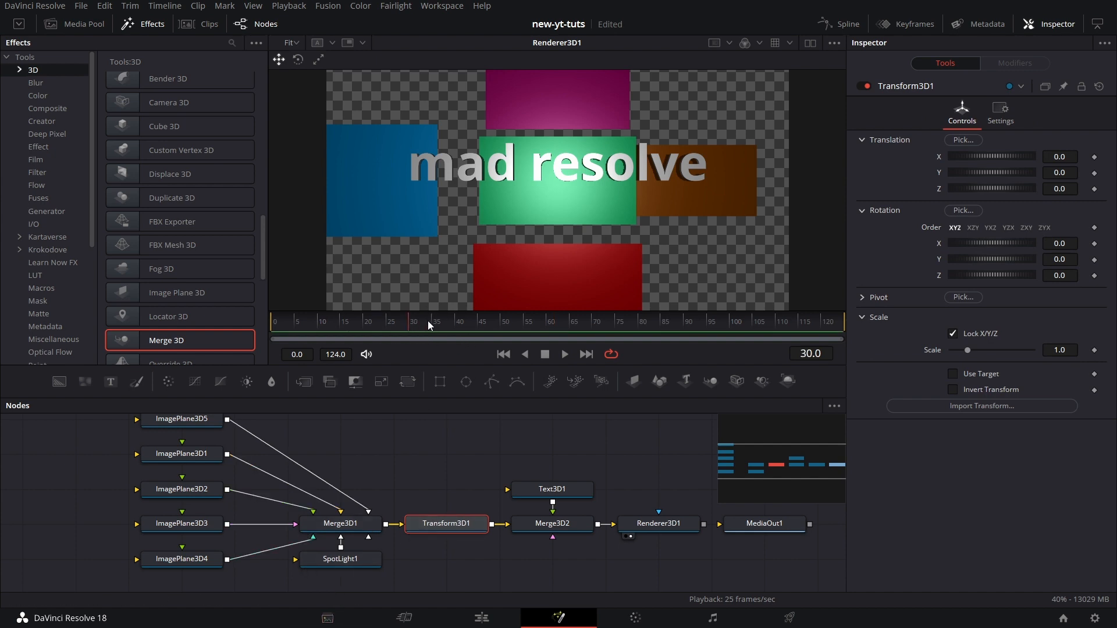
{"action": "left_click", "coordinate": [426, 321]}
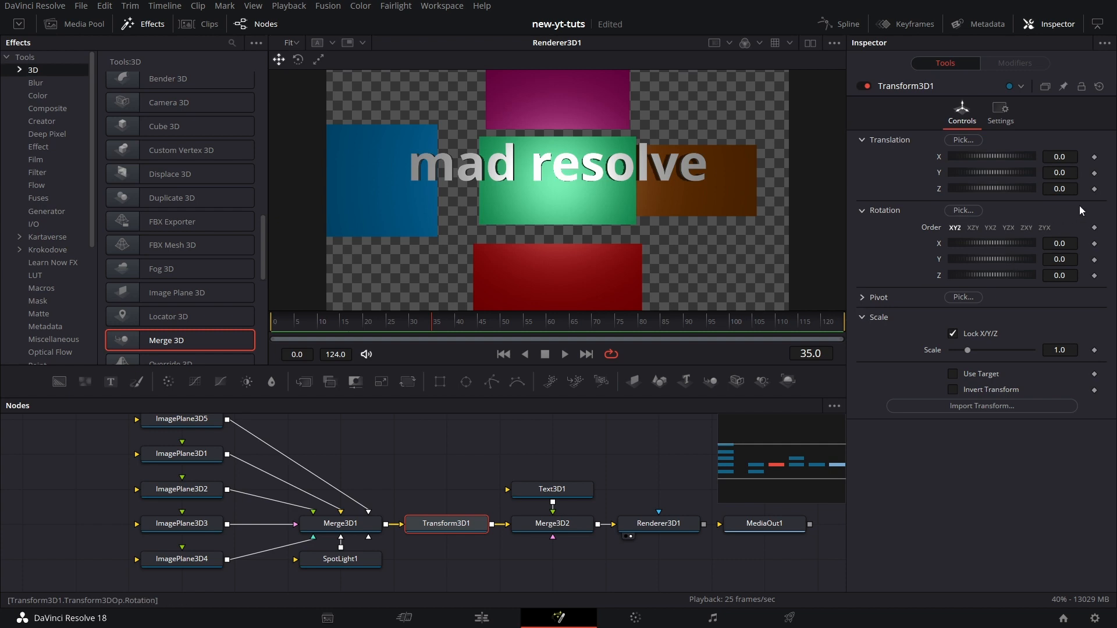
{"action": "left_click", "coordinate": [279, 321]}
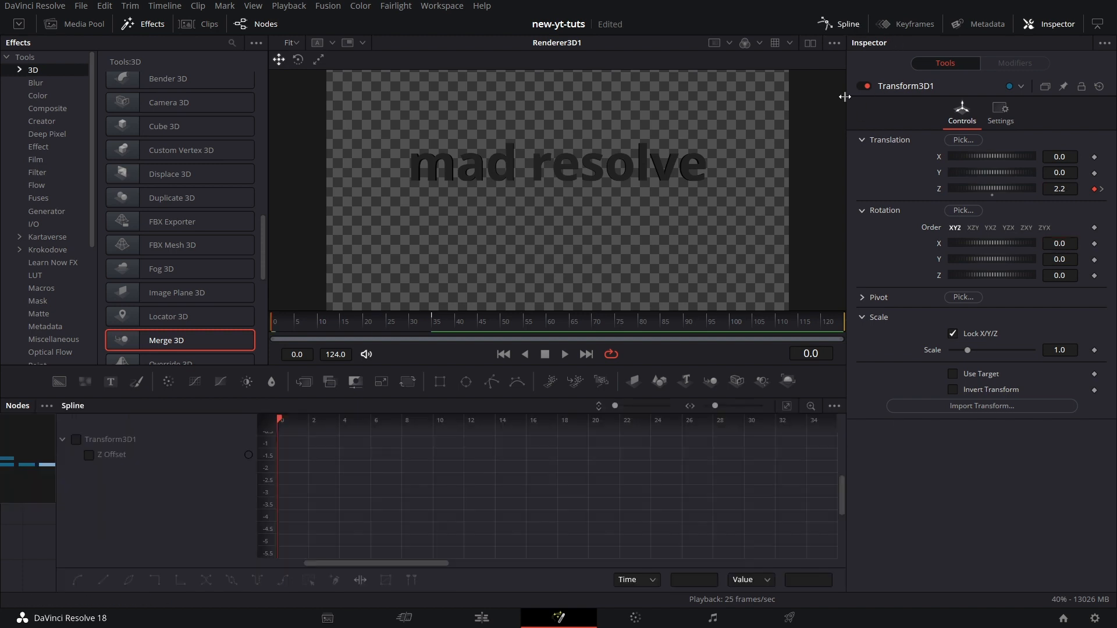
Drag the Z Offset curve's tangent handles into a smooth ease, then play back the fly-in.
{"action": "left_click", "coordinate": [88, 454]}
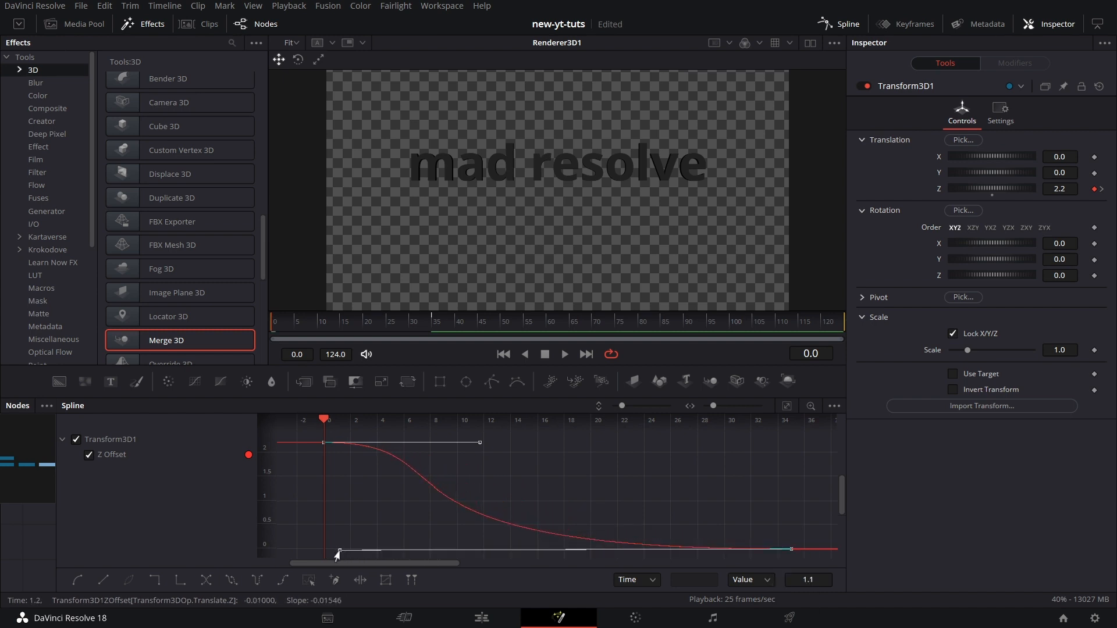
{"action": "left_click_drag", "start_coordinate": [482, 442], "coordinate": [470, 458]}
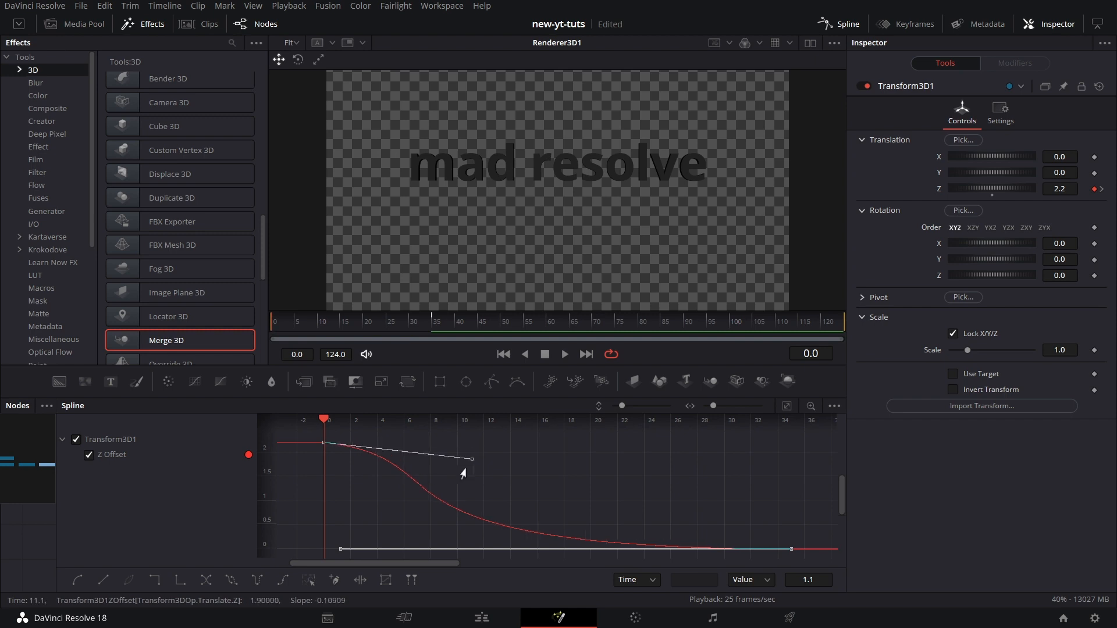
{"action": "left_click_drag", "start_coordinate": [470, 458], "coordinate": [347, 520]}
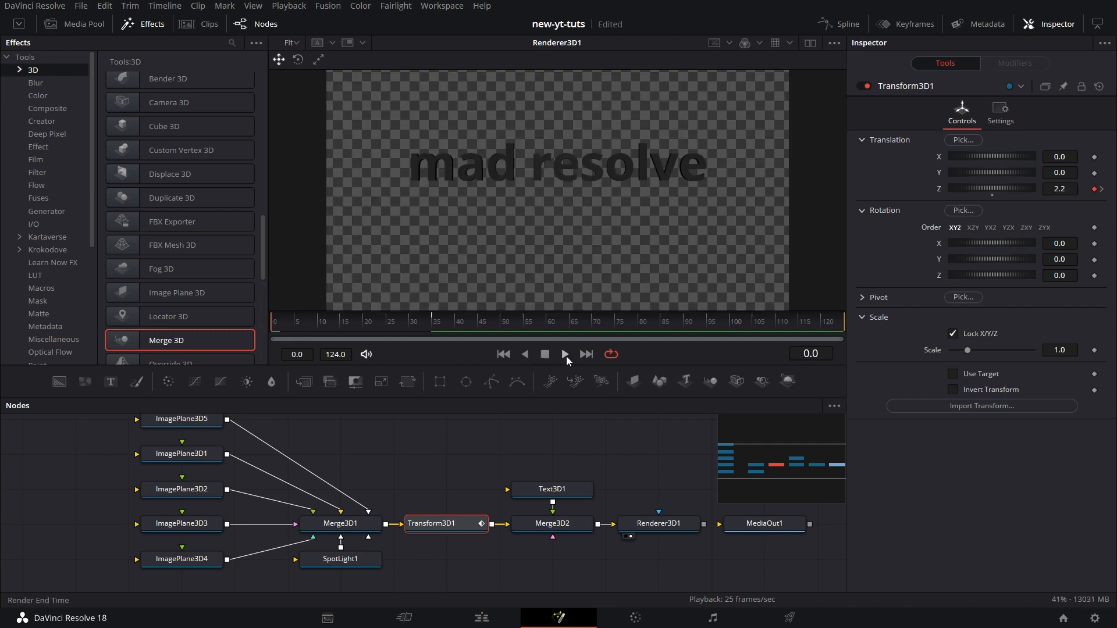
{"action": "left_click", "coordinate": [564, 354]}
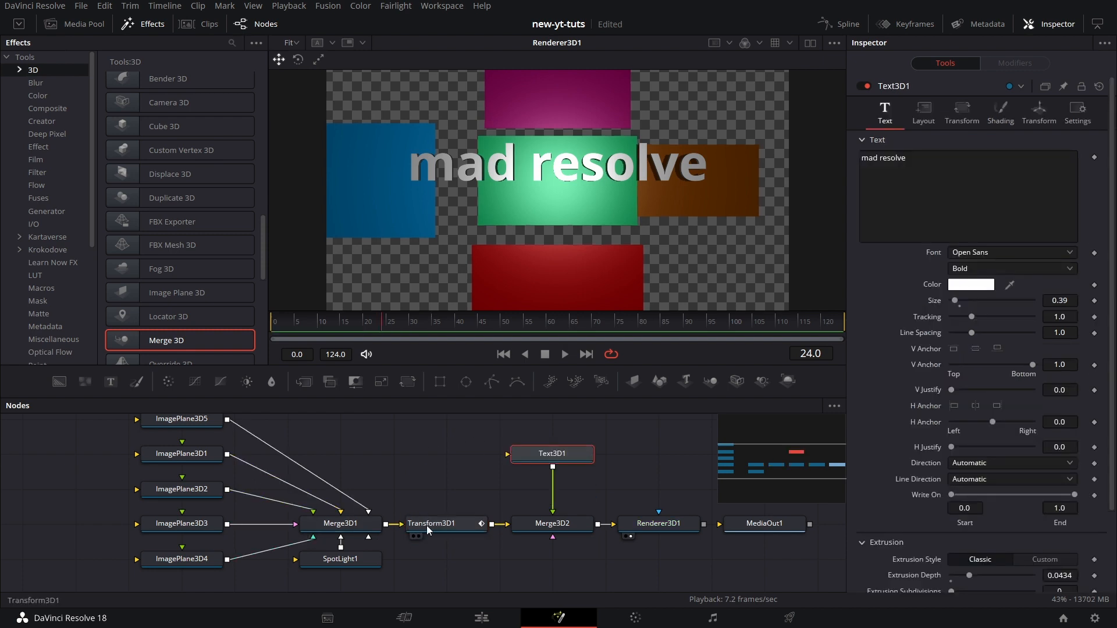
Copy Transform3D1 and connect the pasted Transform3D1_1 between Text3D1 and Merge3D2.
{"action": "left_click", "coordinate": [430, 523]}
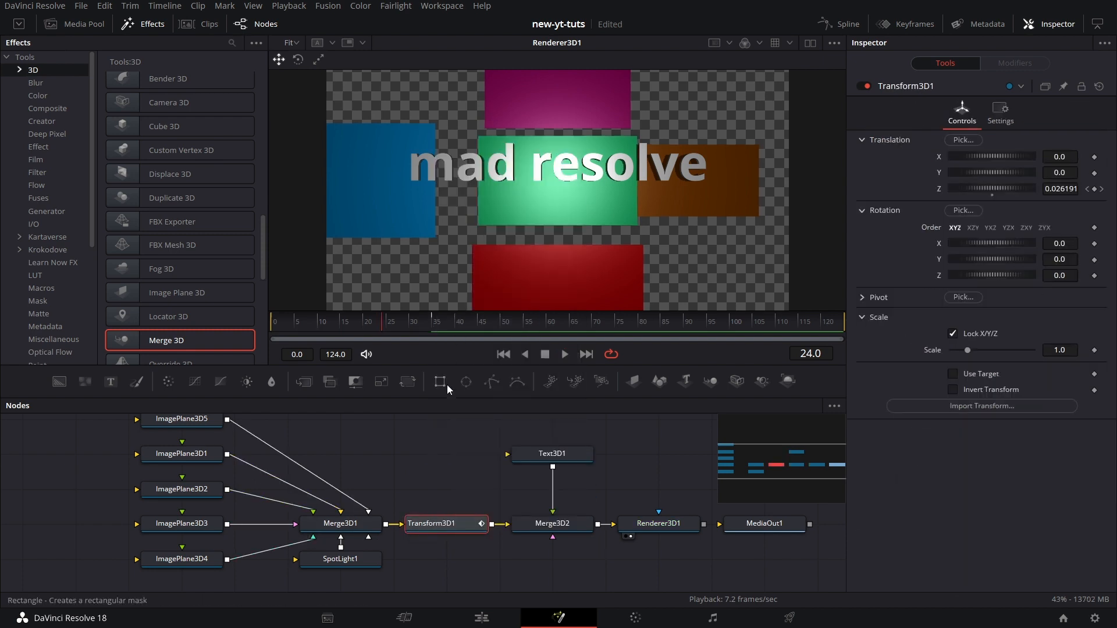
{"action": "left_click", "coordinate": [552, 454]}
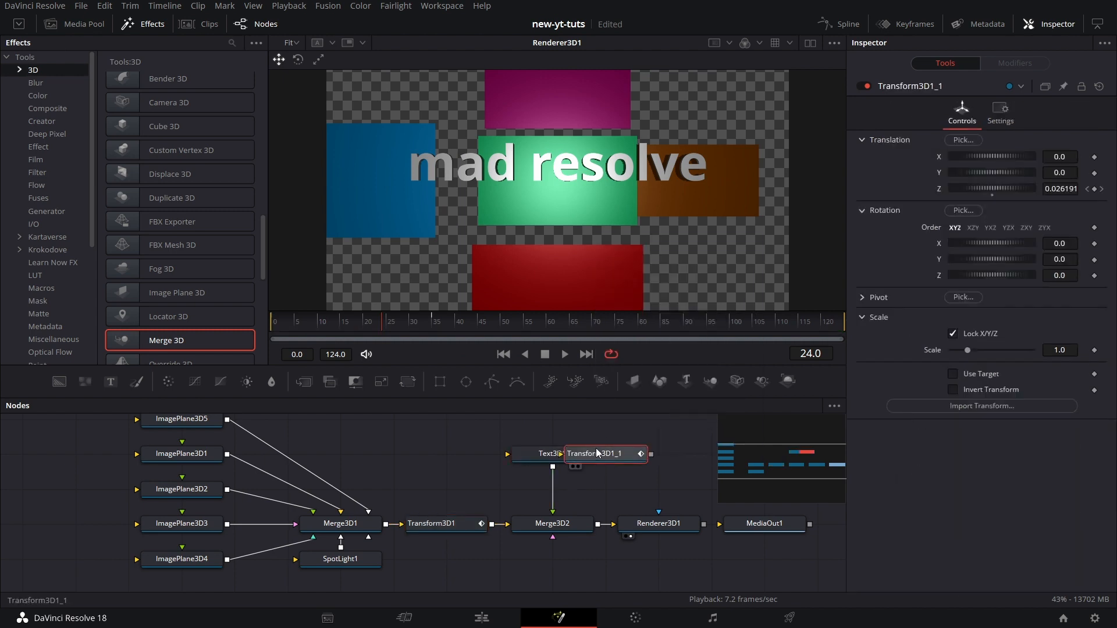
{"action": "left_click_drag", "start_coordinate": [605, 454], "coordinate": [605, 489]}
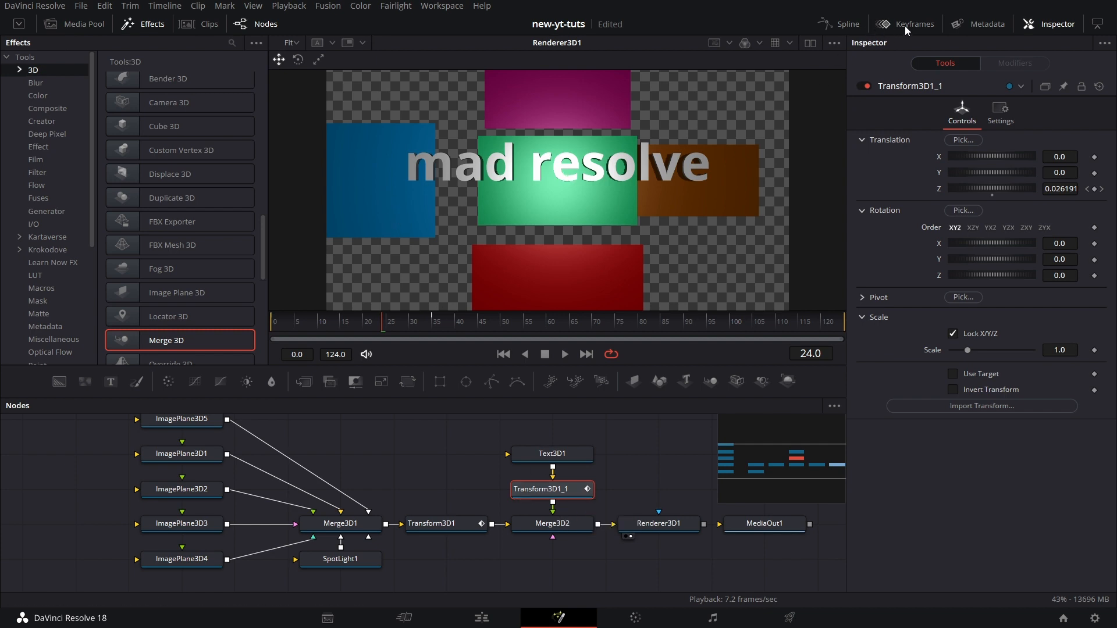
Shift Transform3D1_1's Z Offset keyframes in the Keyframes editor, then play the animation.
{"action": "left_click", "coordinate": [912, 23]}
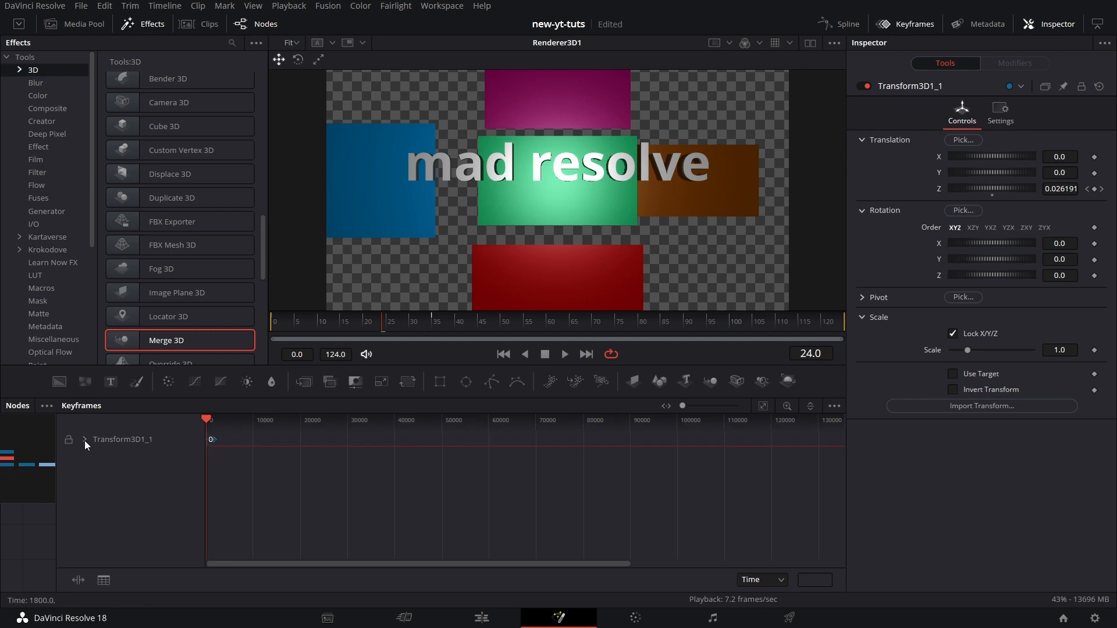
{"action": "left_click", "coordinate": [84, 440]}
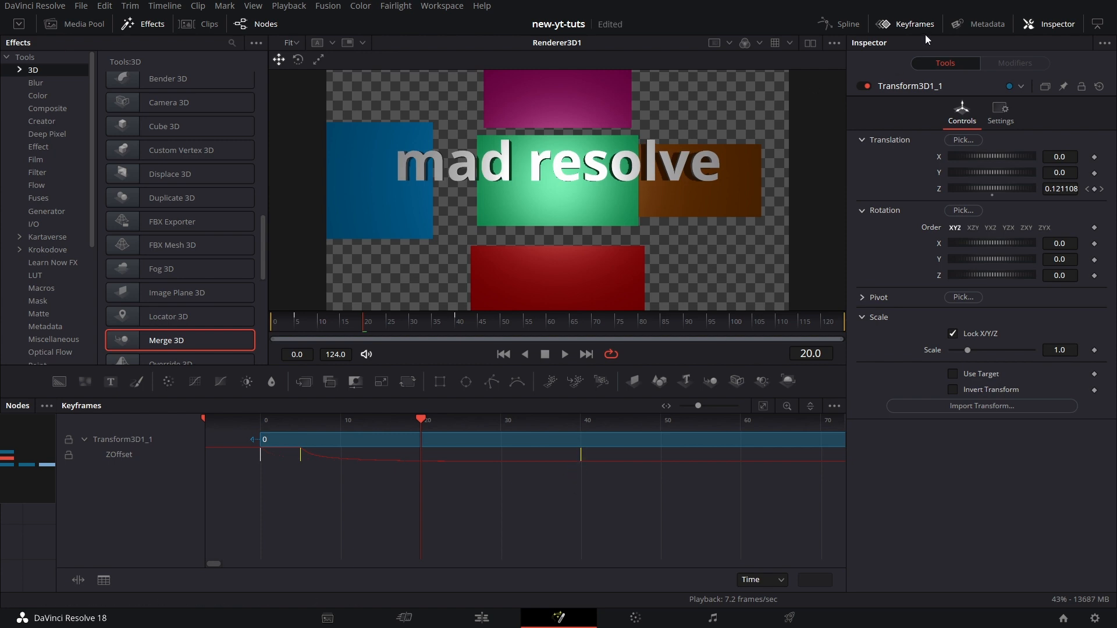
{"action": "left_click", "coordinate": [16, 405]}
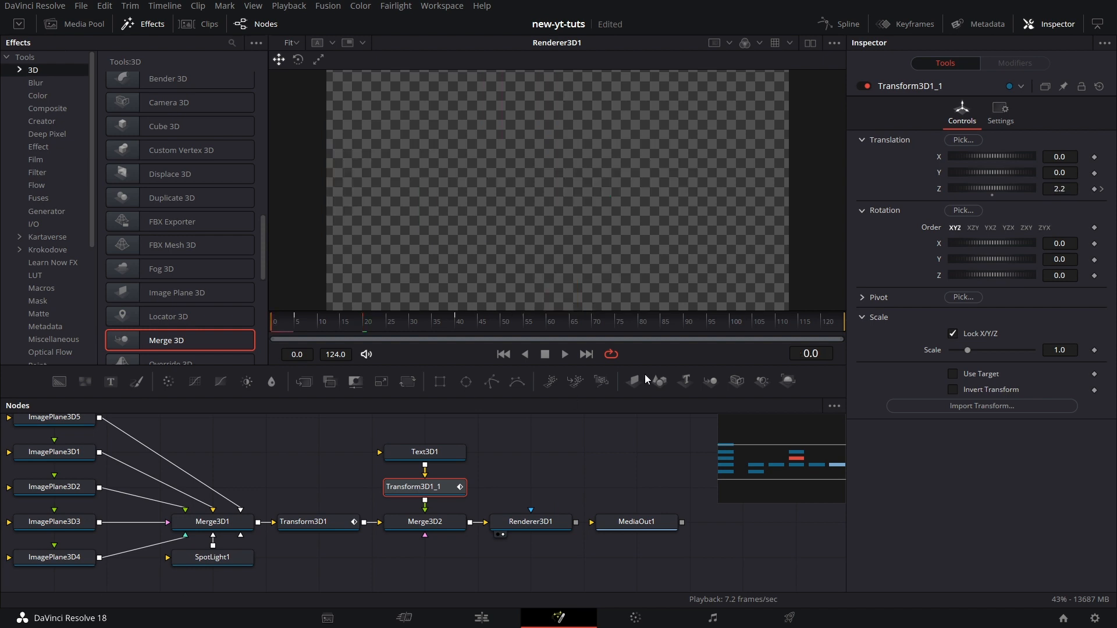
{"action": "left_click", "coordinate": [564, 354]}
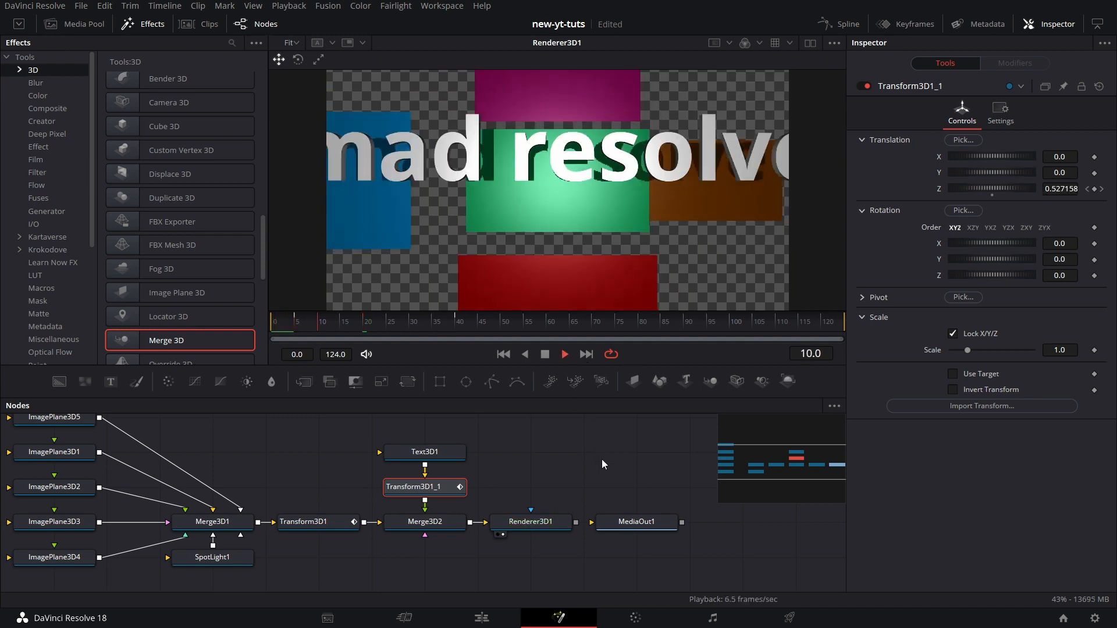